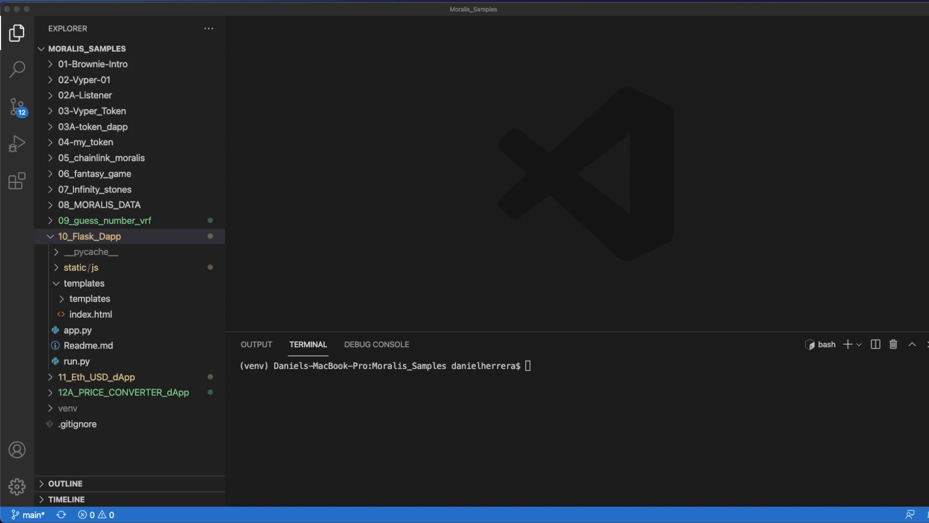
mouse_move(88, 242)
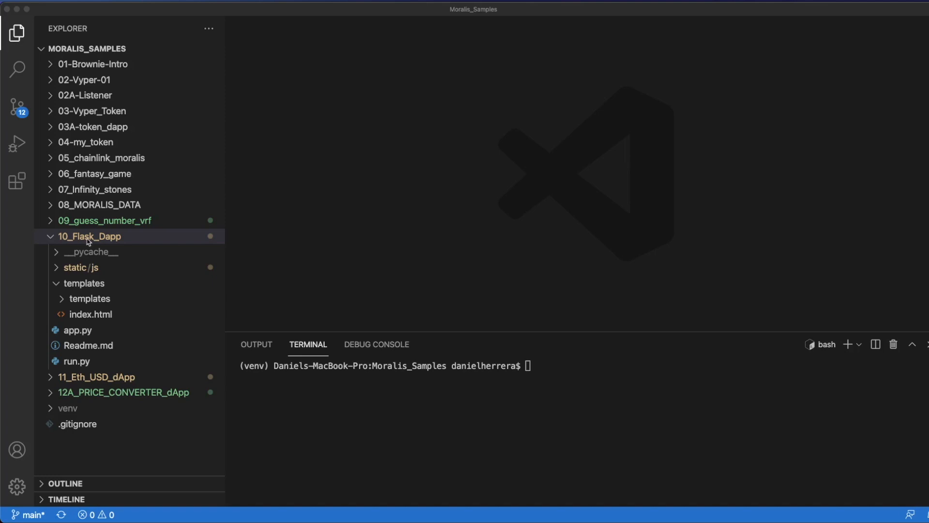
mouse_move(103, 259)
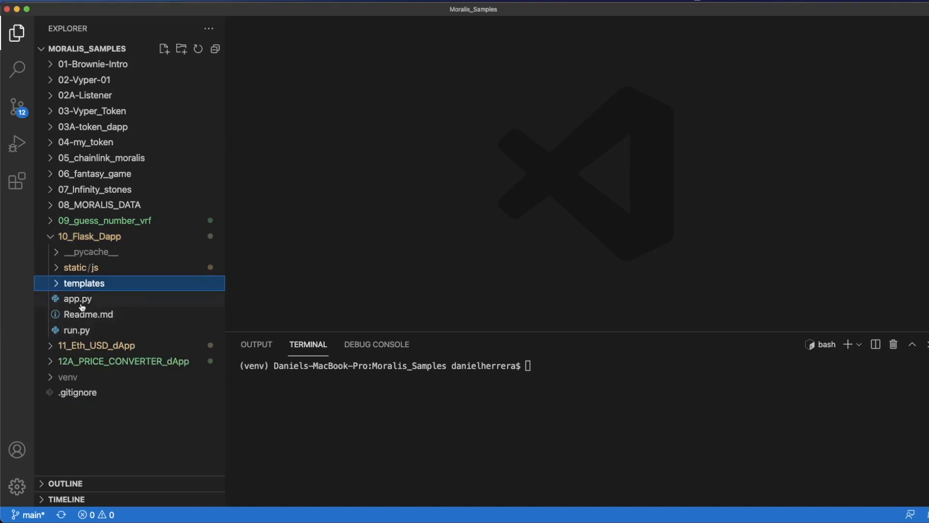
Open app.py to view the Flask route that renders index.html.
left_click(77, 298)
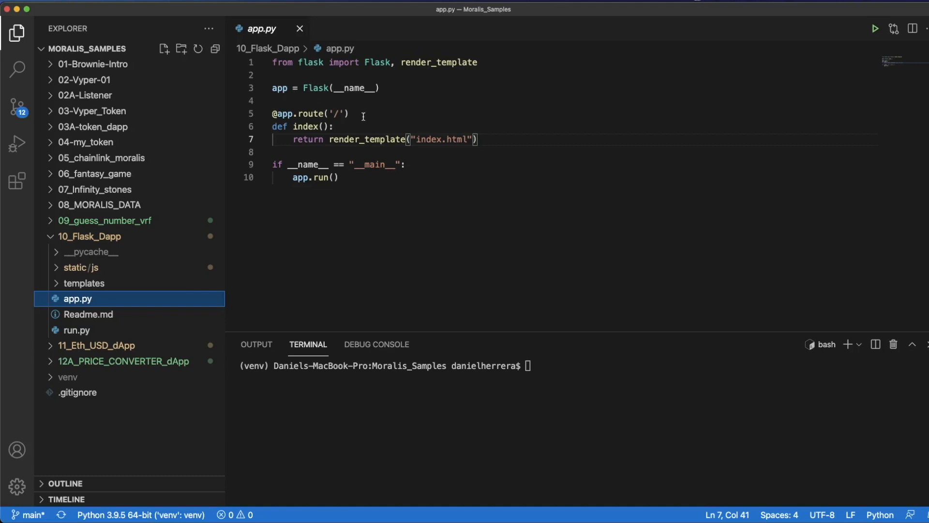
mouse_move(338, 125)
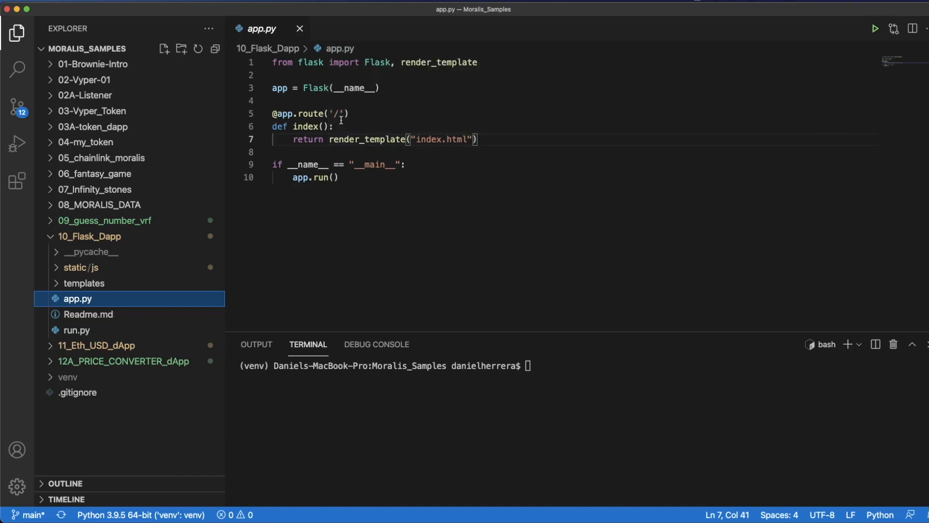
mouse_move(467, 155)
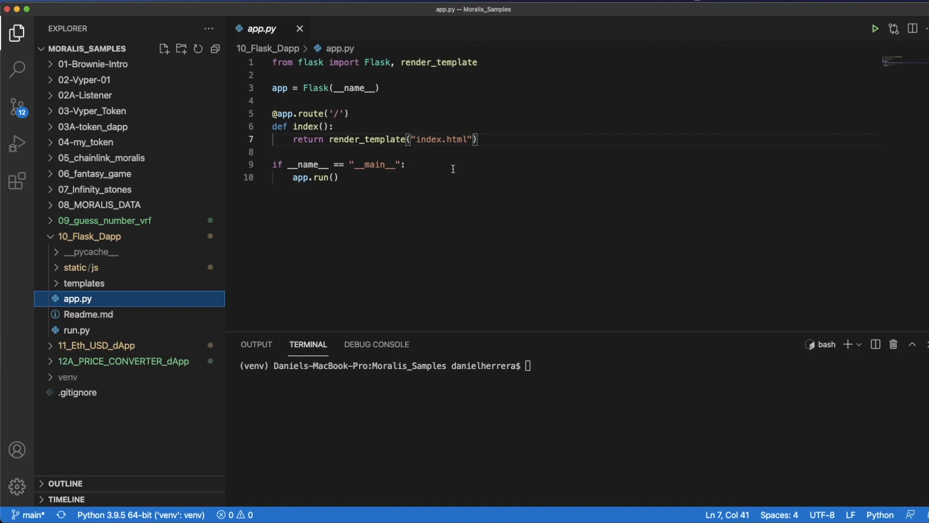
mouse_move(94, 330)
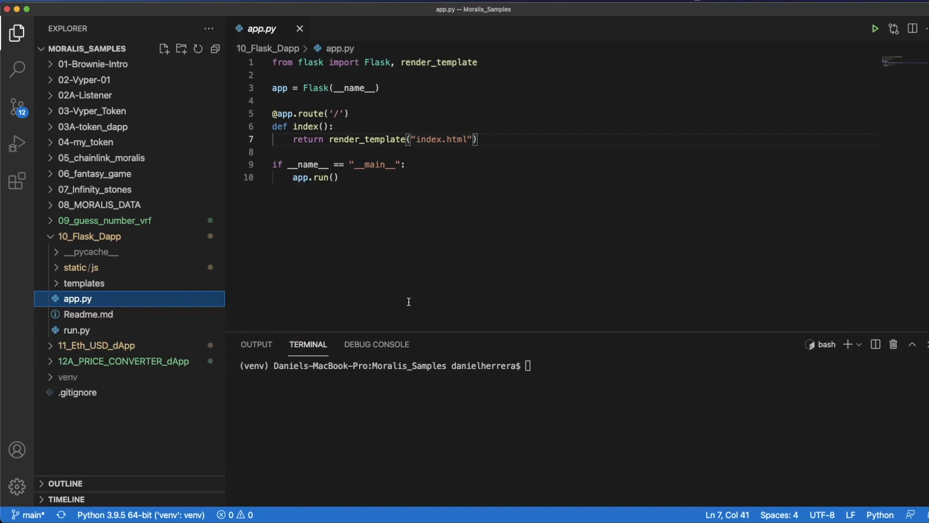
mouse_move(351, 161)
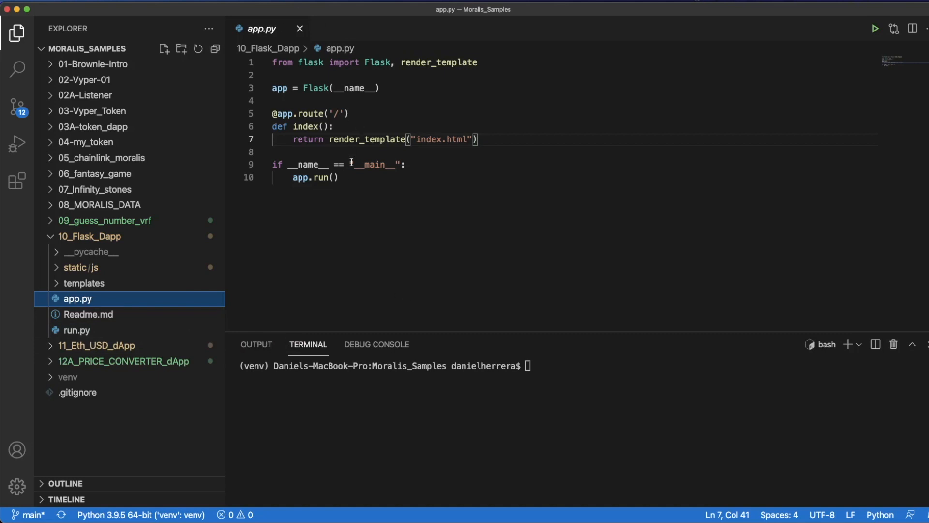
Review run.py, then index.html with its Connect MetaMask and game-balance form.
left_click(76, 330)
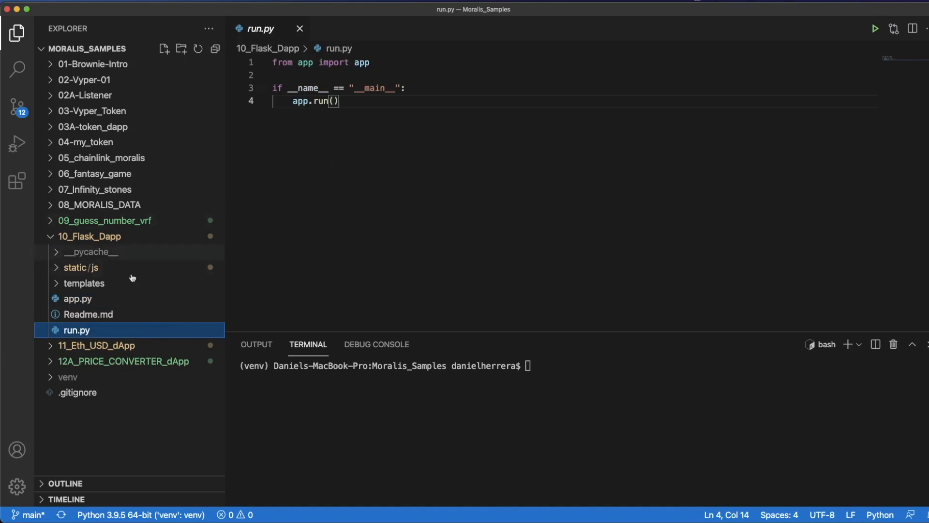
left_click(84, 282)
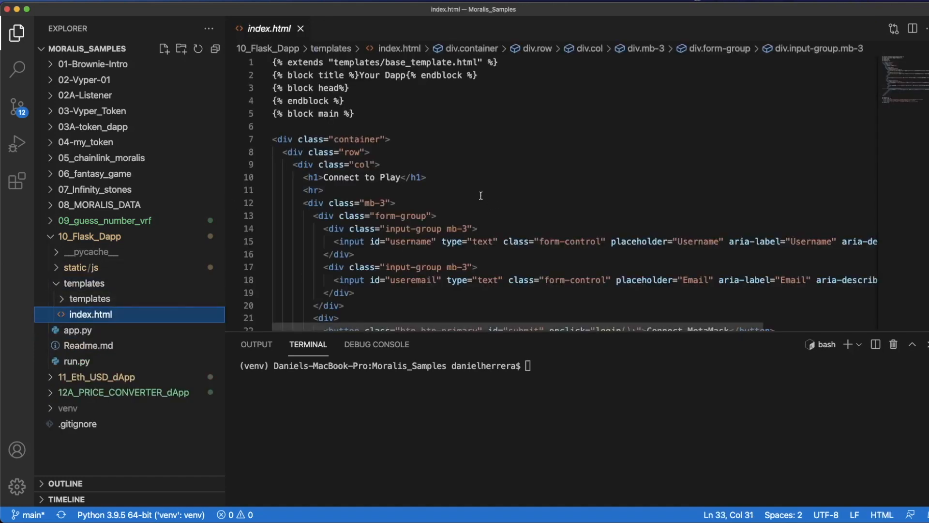
scroll("down", 3)
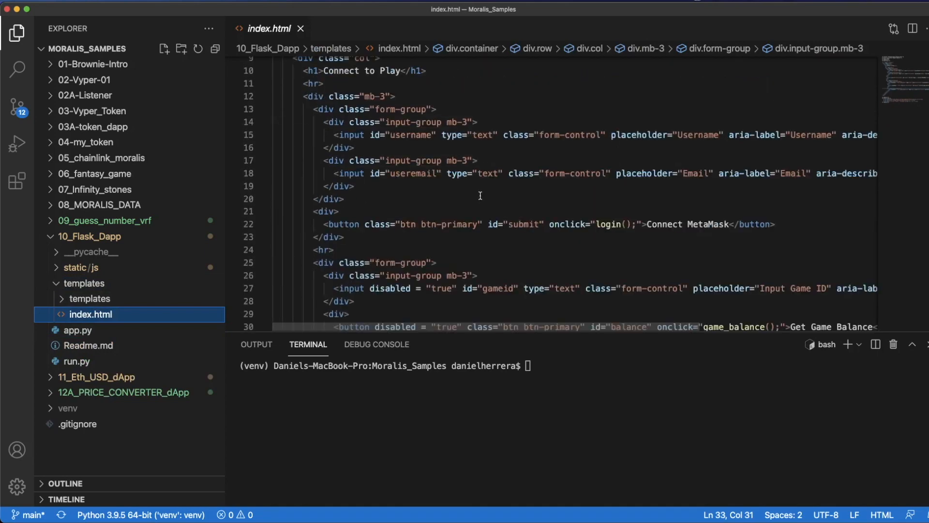
scroll("down", 3)
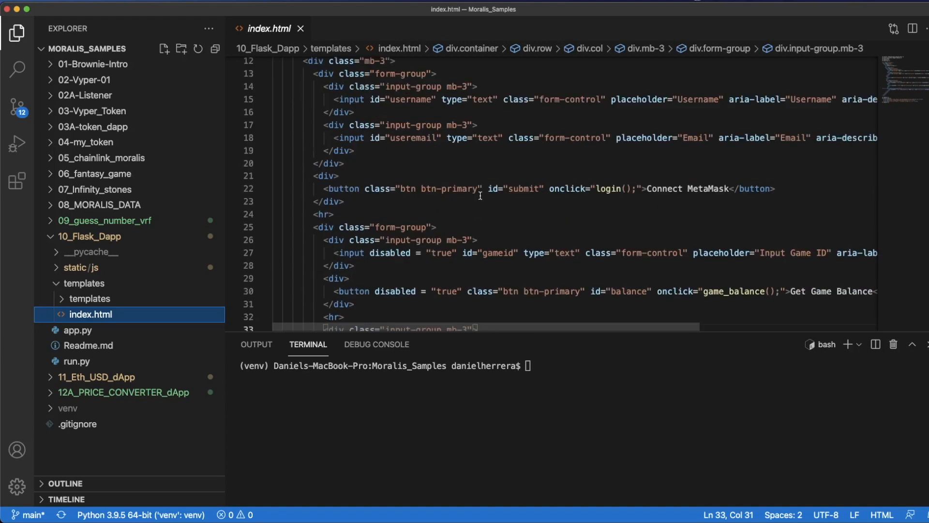
scroll("up", 3)
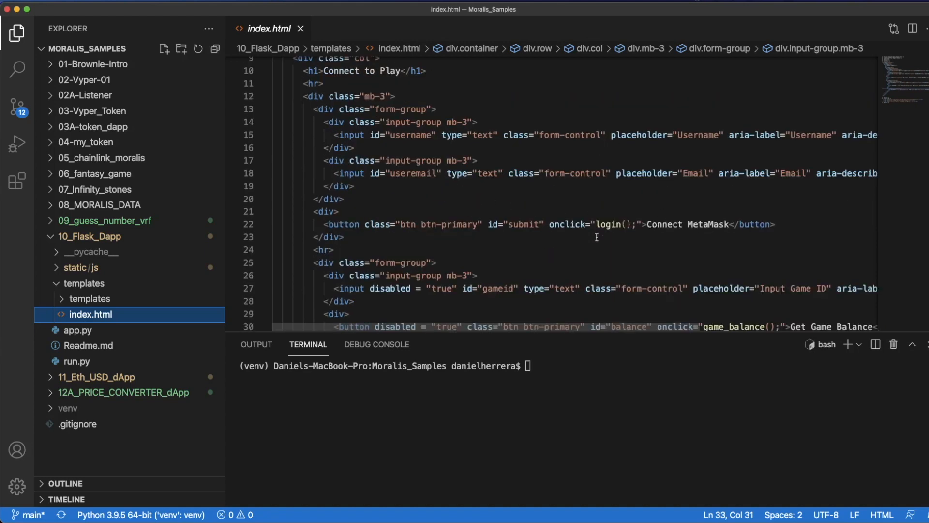
scroll("down", 3)
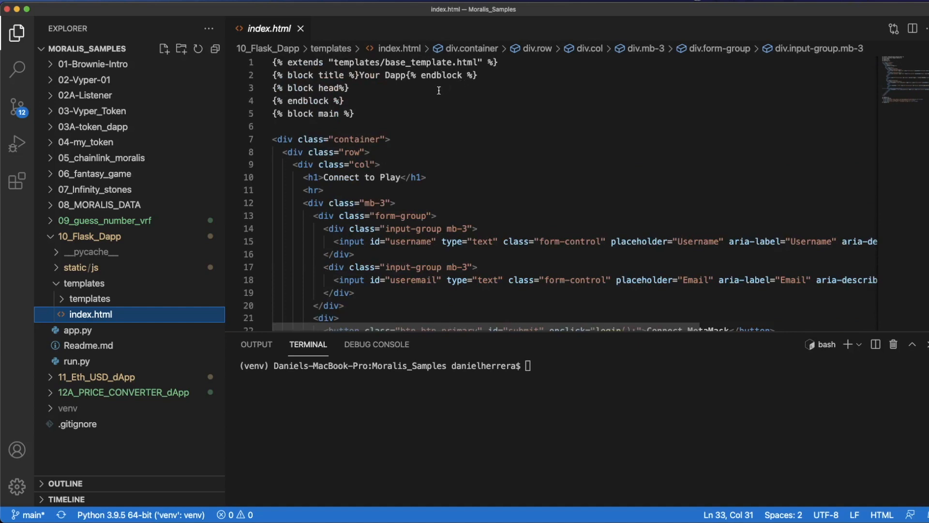
mouse_move(413, 83)
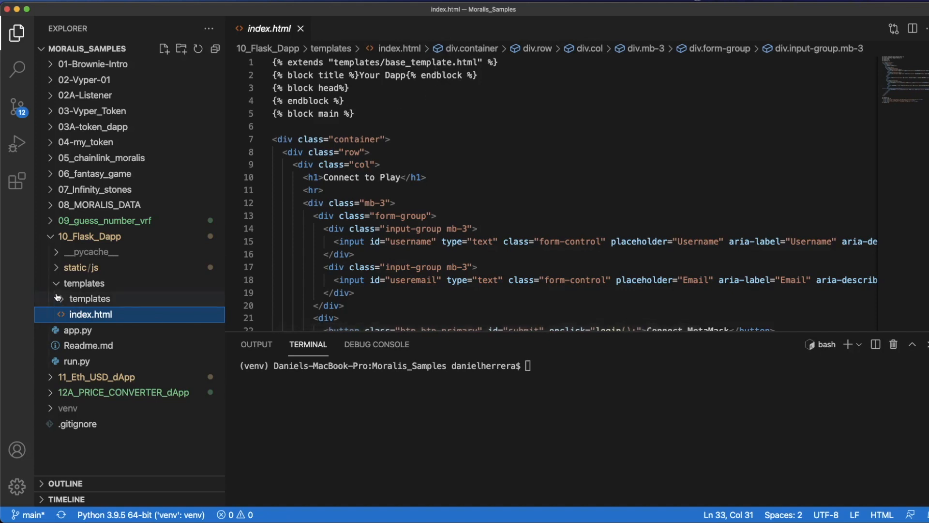
Review base_template.html with the Bootstrap Guess The Number navbar, then collapse templates.
left_click(90, 298)
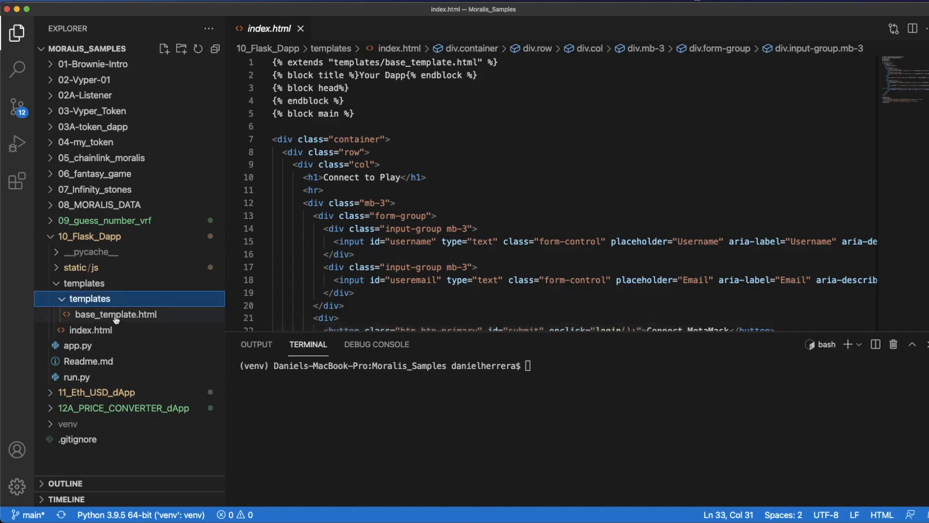
left_click(116, 313)
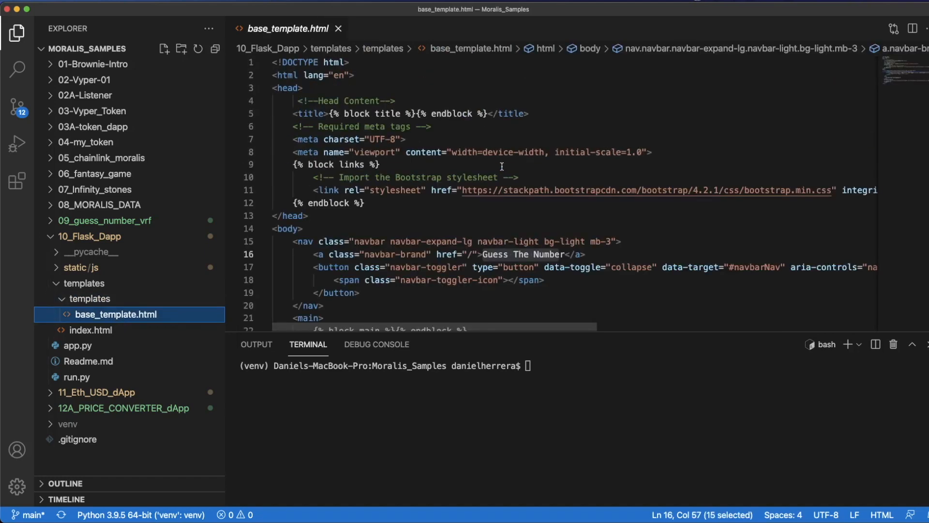
mouse_move(498, 168)
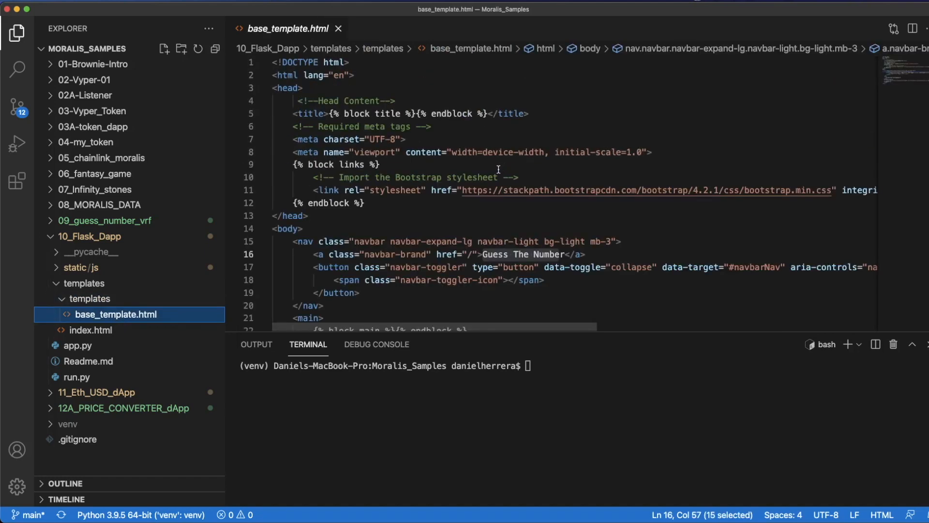
scroll("down", 3)
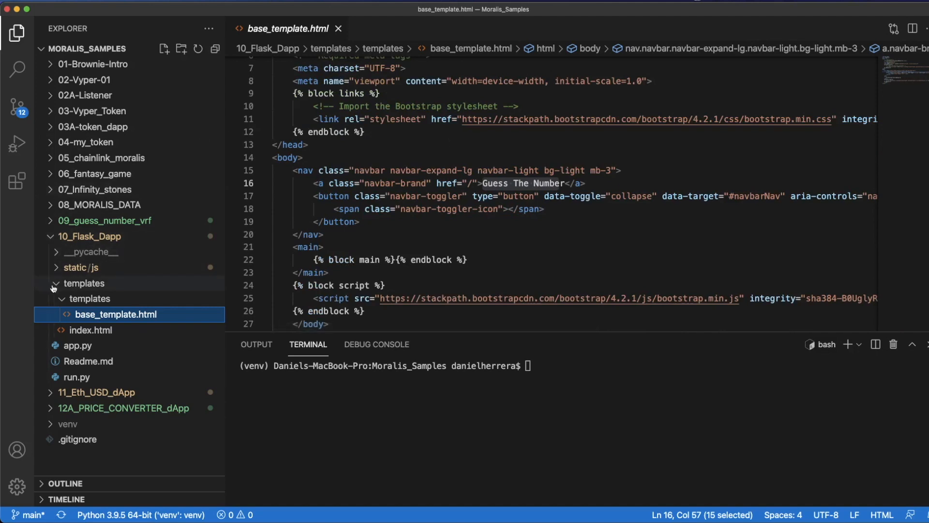
left_click(83, 283)
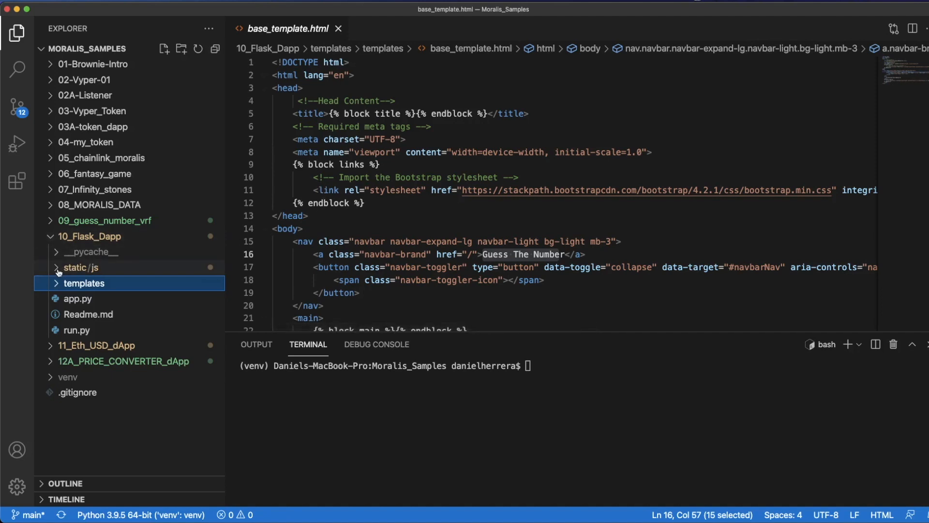
Expand the static/js folder to reveal logic.js.
left_click(80, 267)
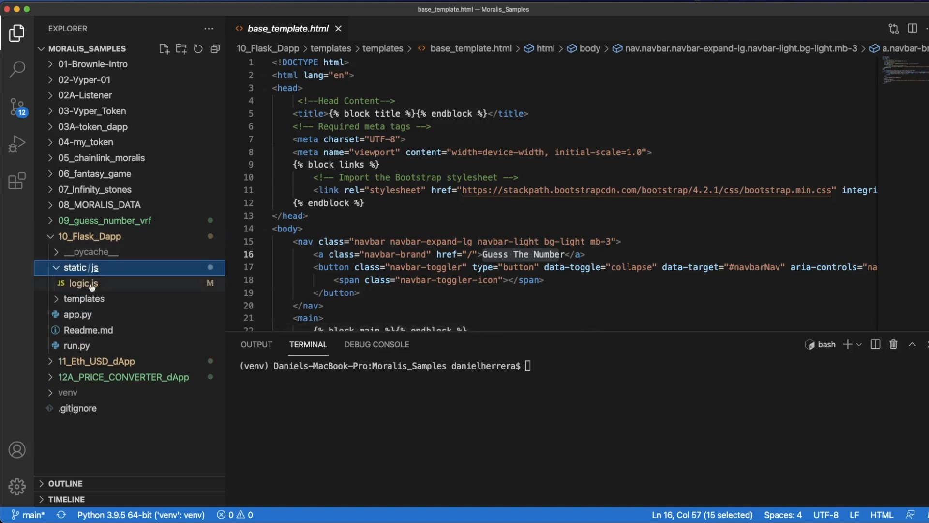
mouse_move(82, 283)
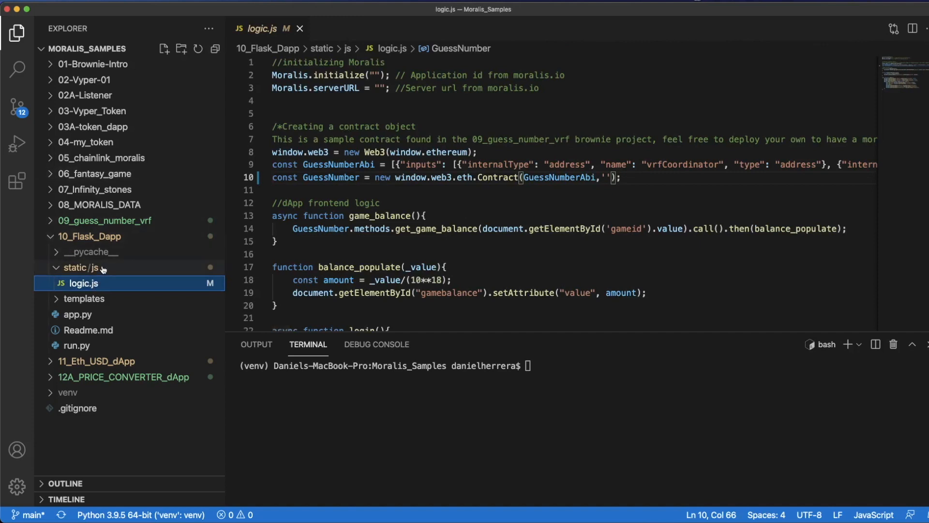
mouse_move(81, 267)
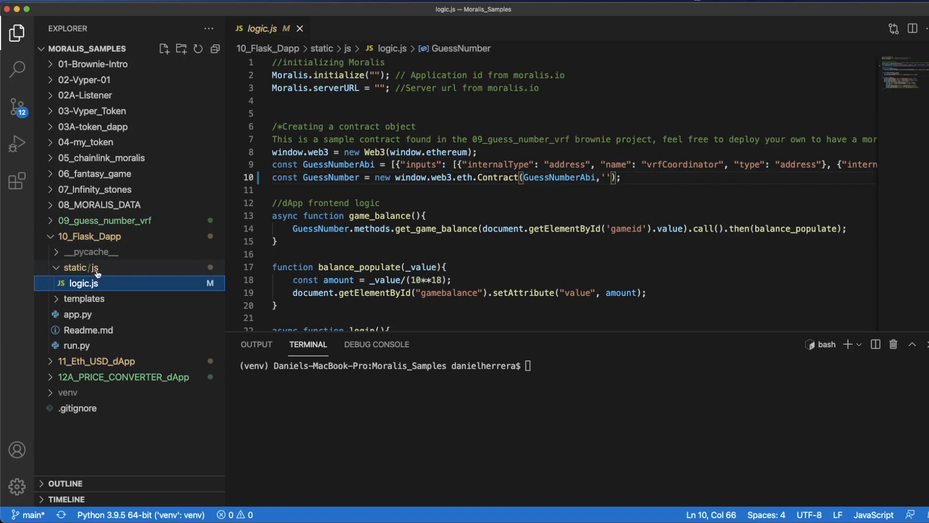
mouse_move(89, 252)
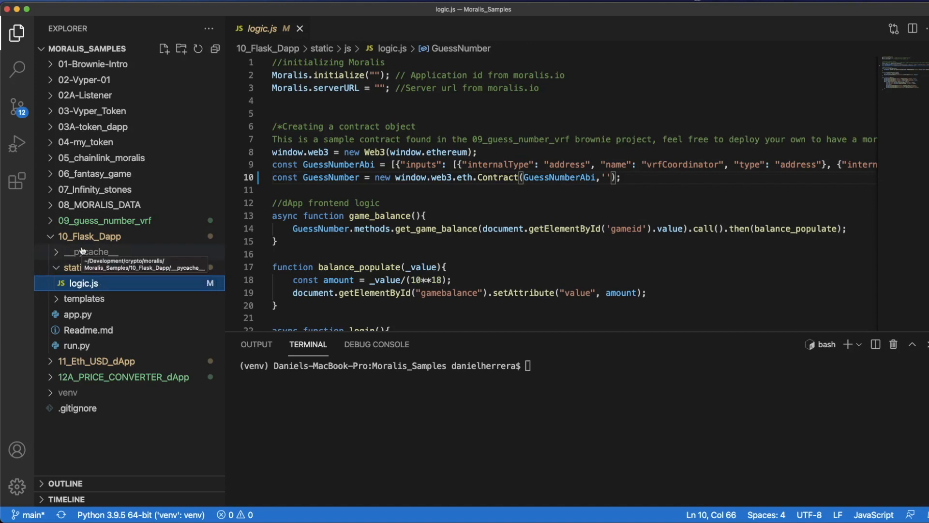
mouse_move(590, 157)
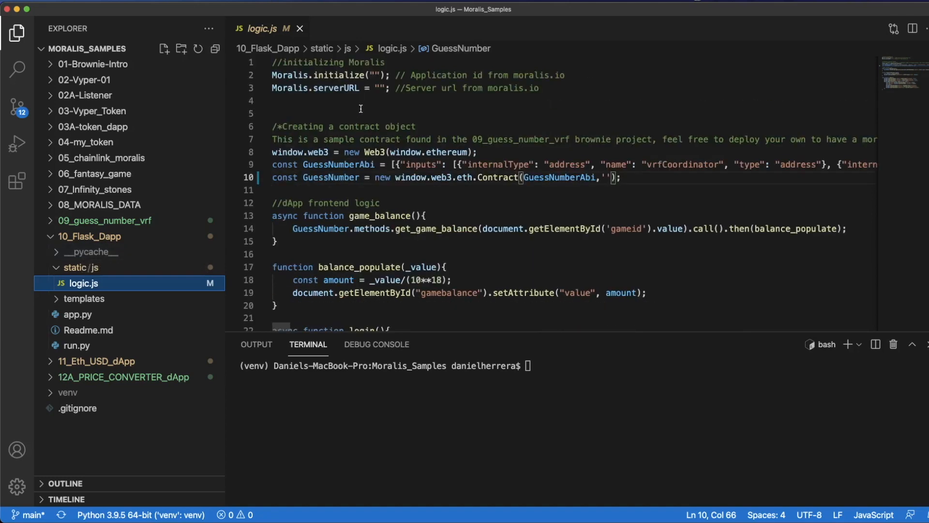
mouse_move(291, 81)
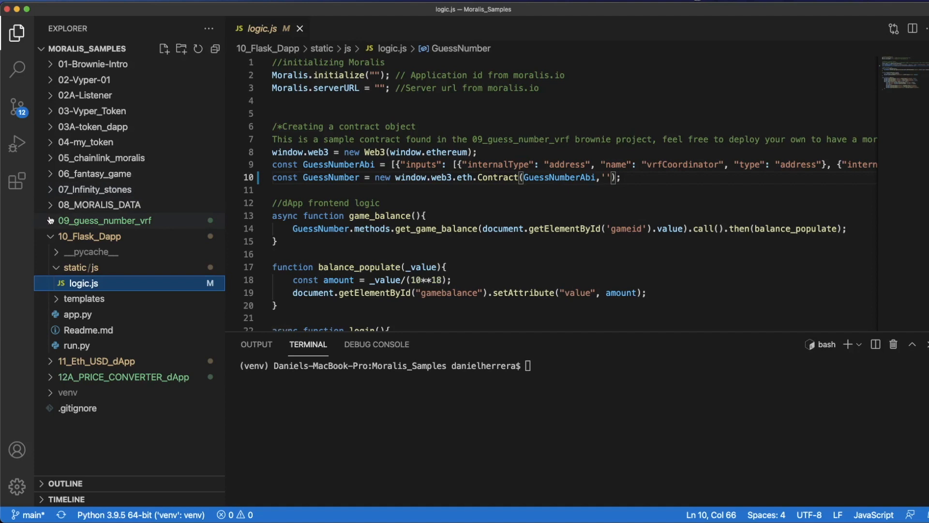
Review the GuessNumber.json ABI in 09_guess_number_vrf's build folder, then collapse it.
left_click(104, 219)
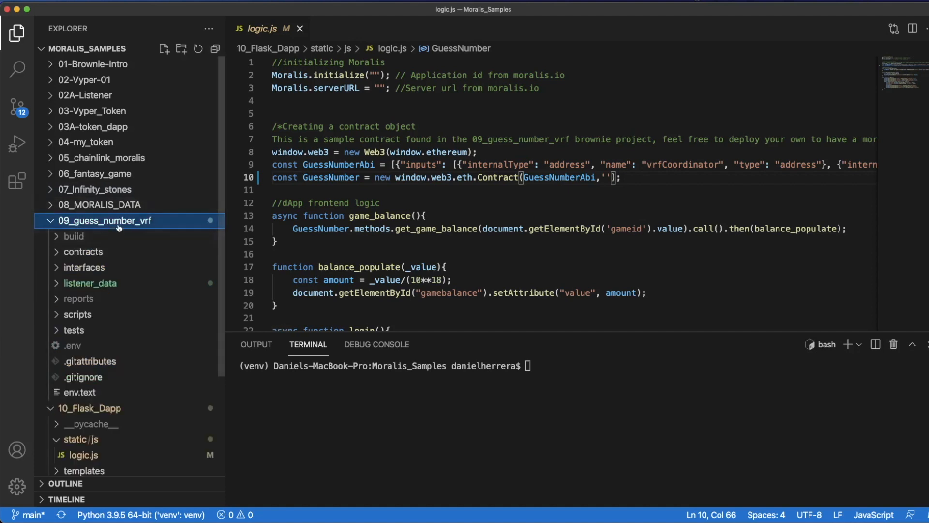
mouse_move(57, 240)
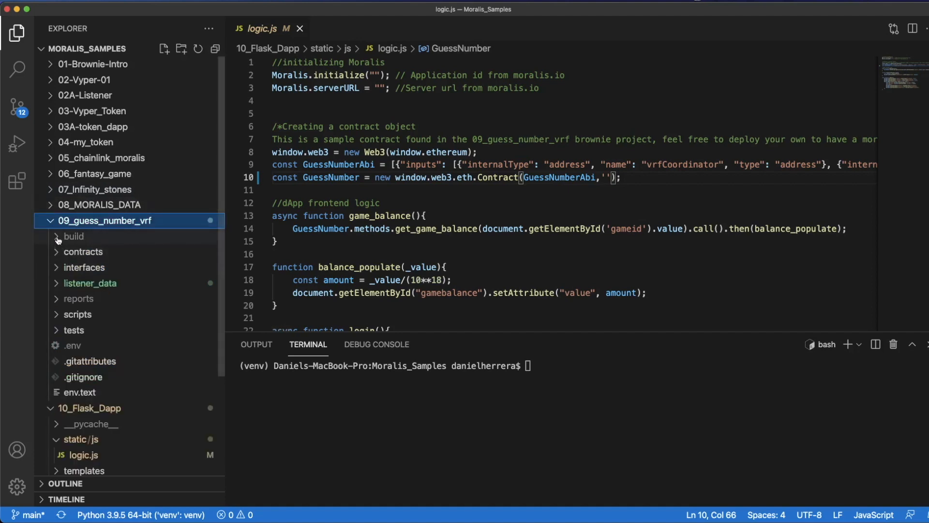
left_click(72, 236)
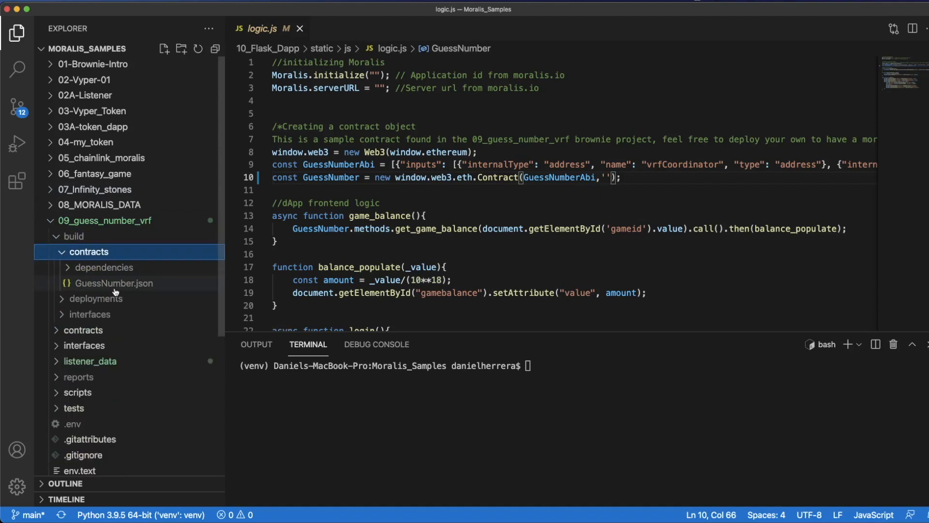
double_click(114, 282)
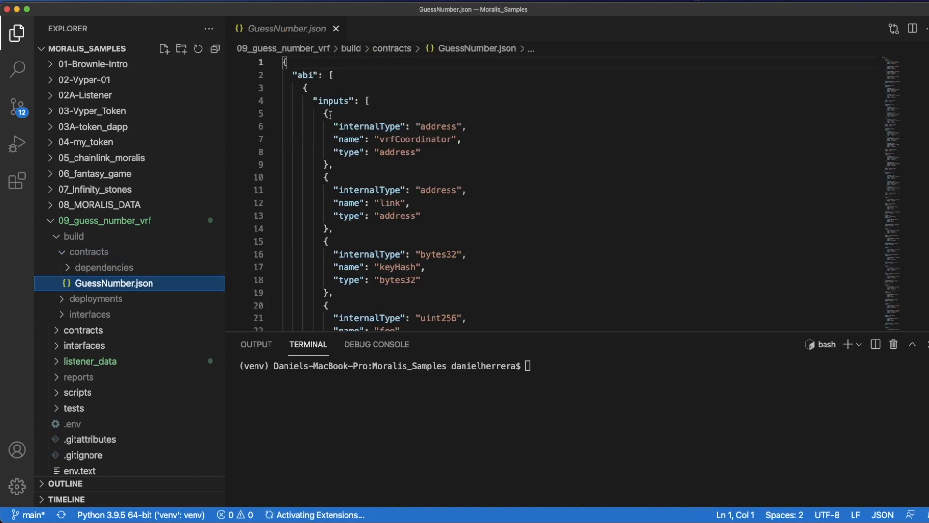
scroll("down", 3)
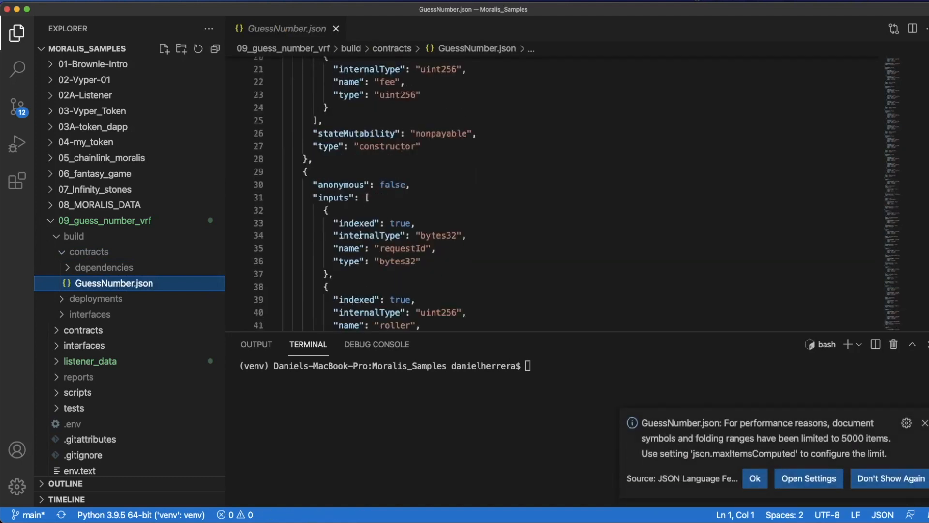
scroll("down", 3)
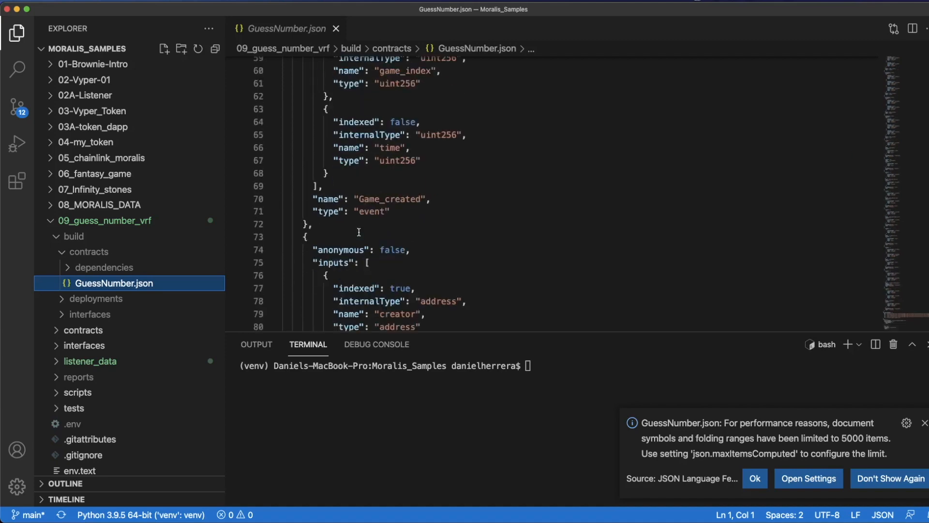
scroll("down", 3)
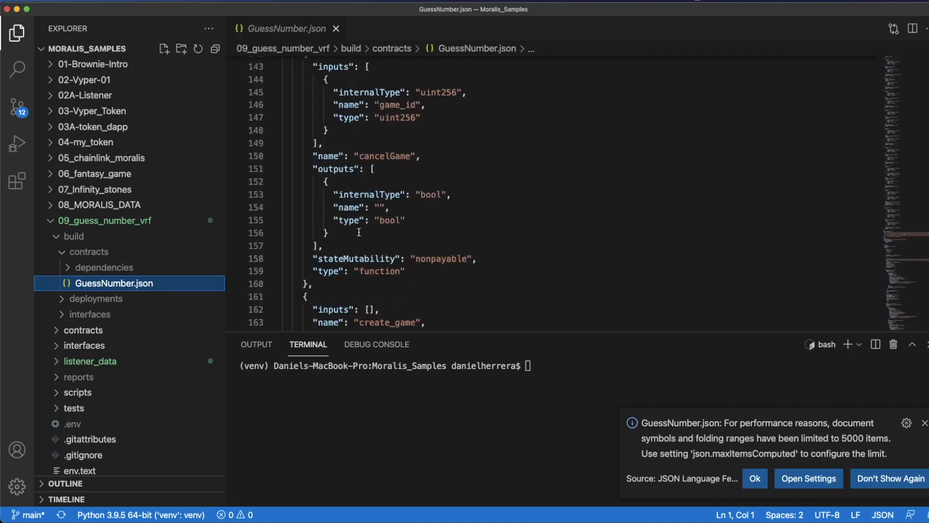
scroll("down", 3)
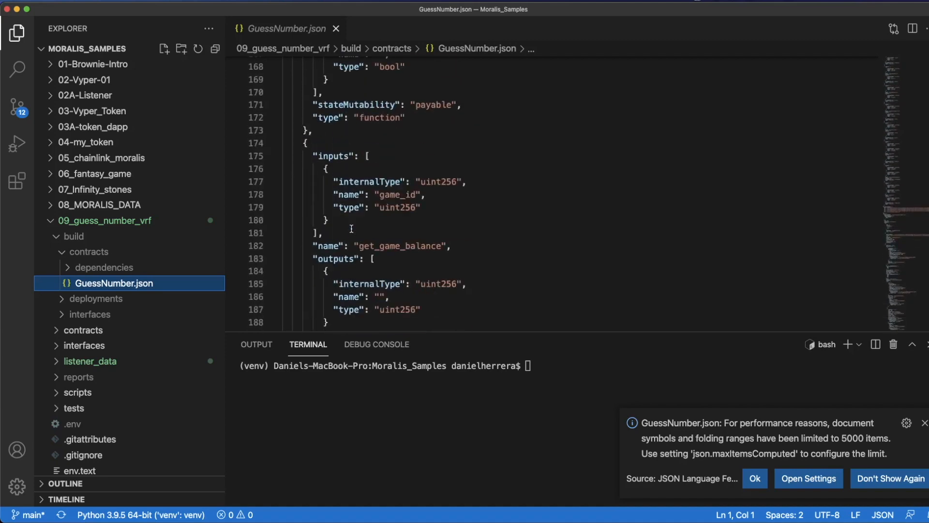
scroll("down", 3)
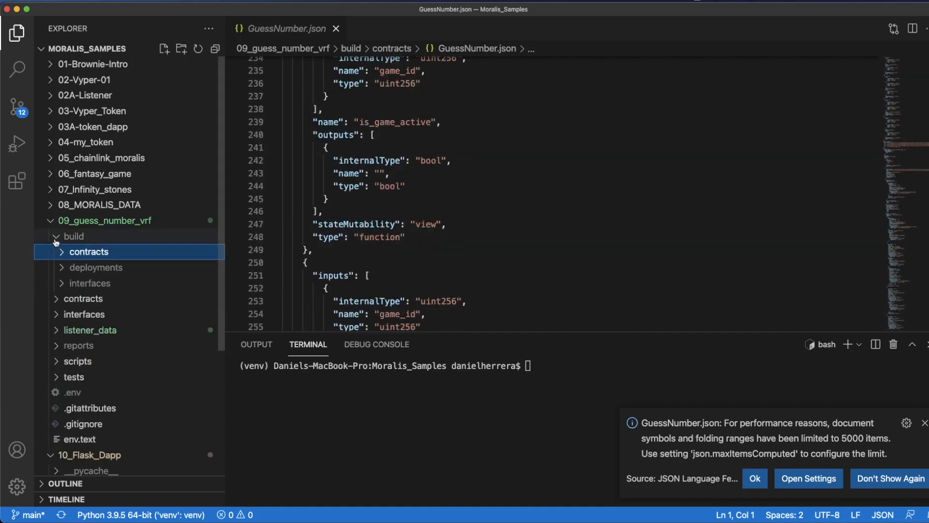
left_click(83, 283)
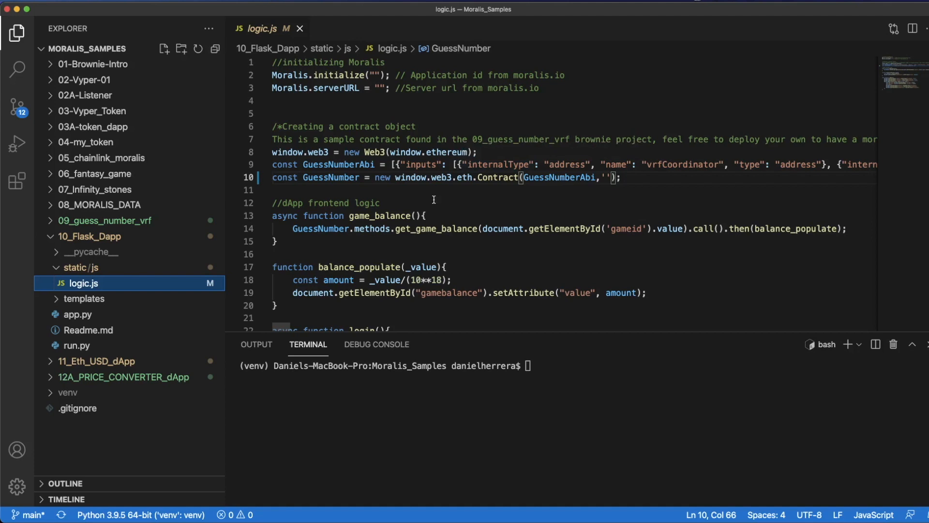
scroll("down", 3)
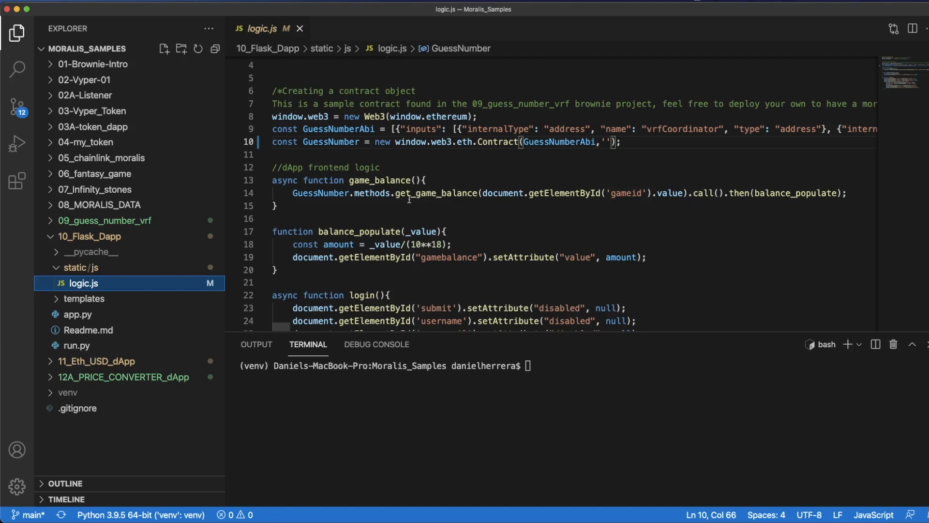
mouse_move(508, 193)
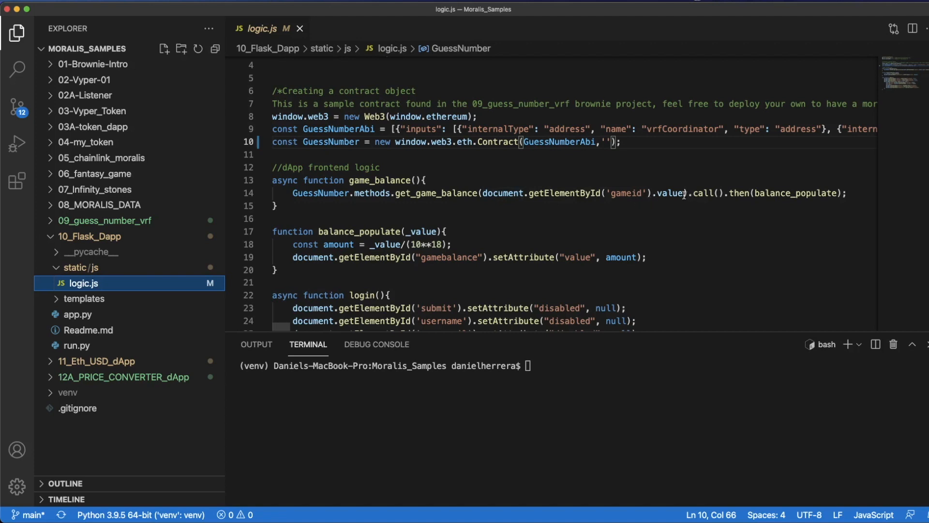
mouse_move(491, 194)
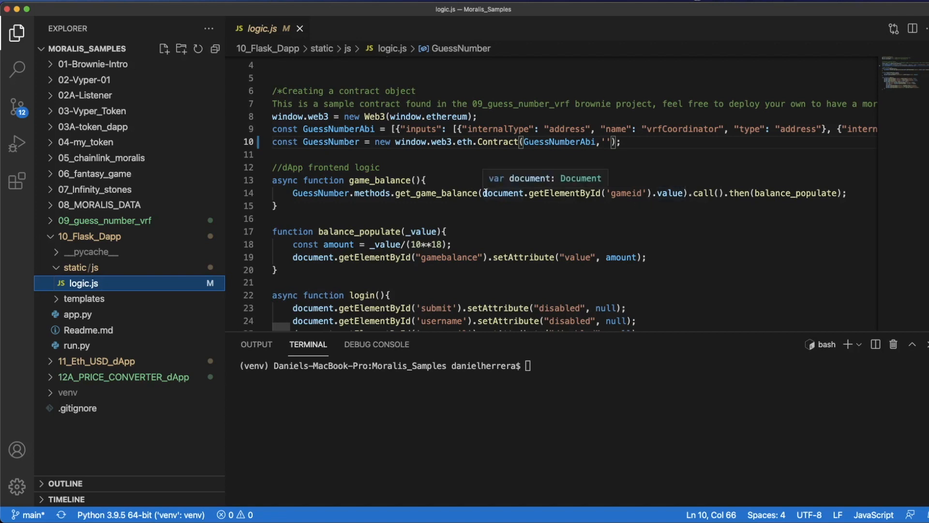
mouse_move(651, 198)
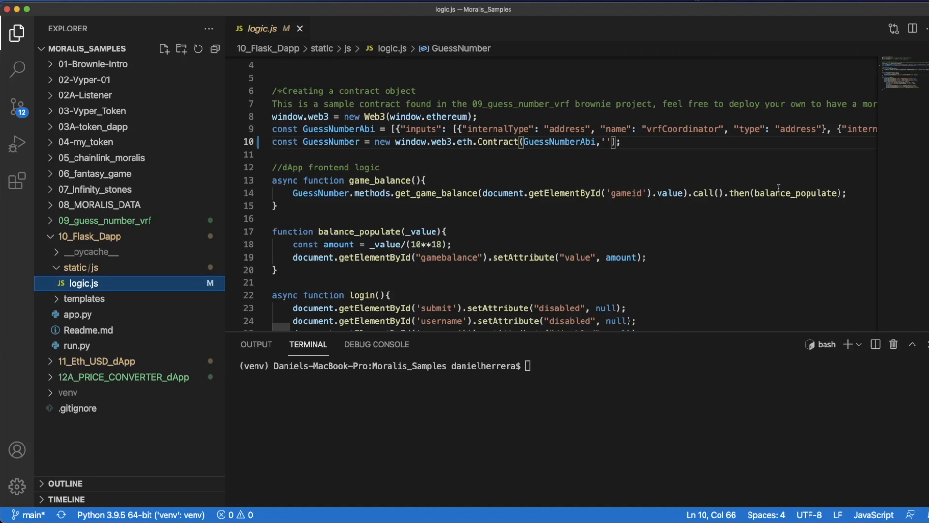
mouse_move(732, 191)
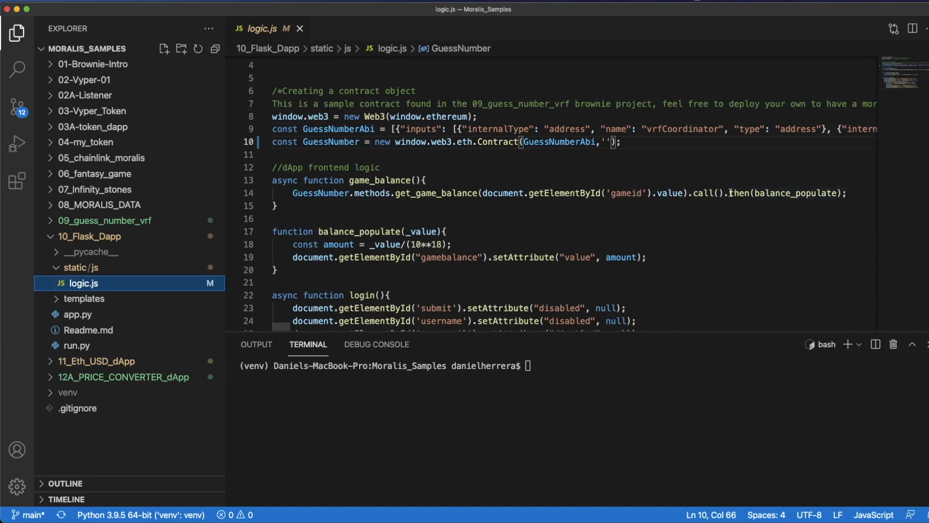
mouse_move(793, 216)
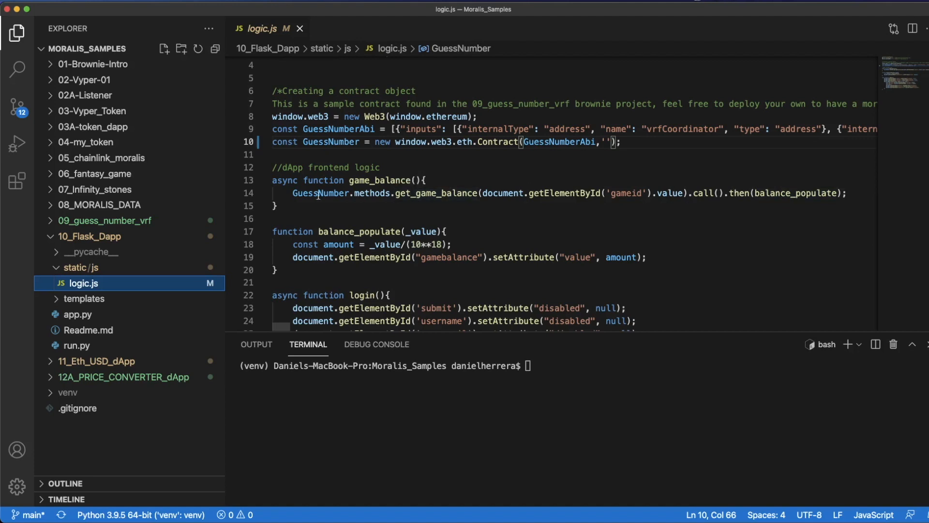
mouse_move(318, 183)
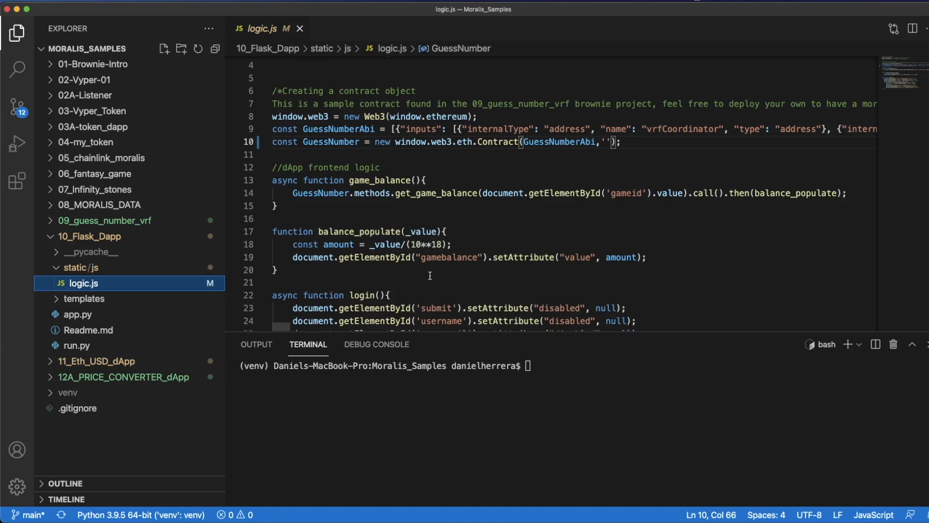
mouse_move(383, 259)
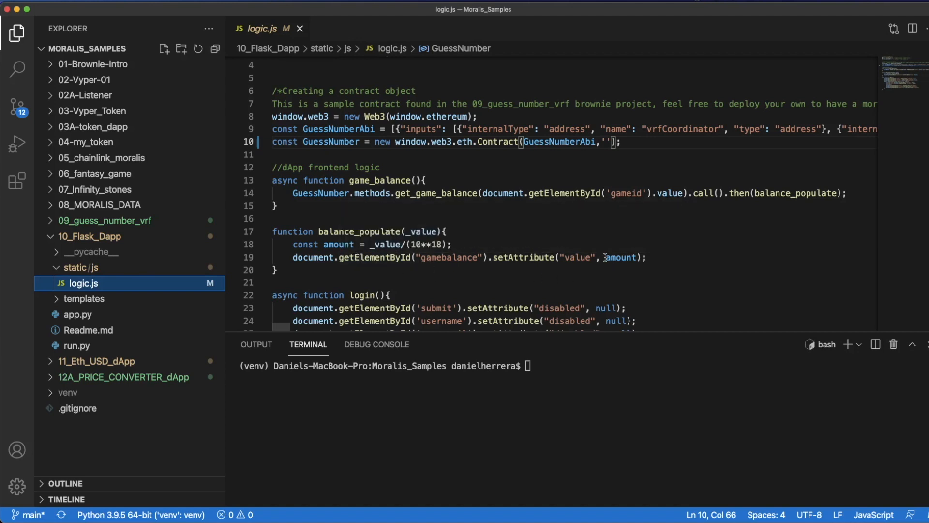
Scroll down logic.js to the login function authenticating with Moralis.
scroll("down", 3)
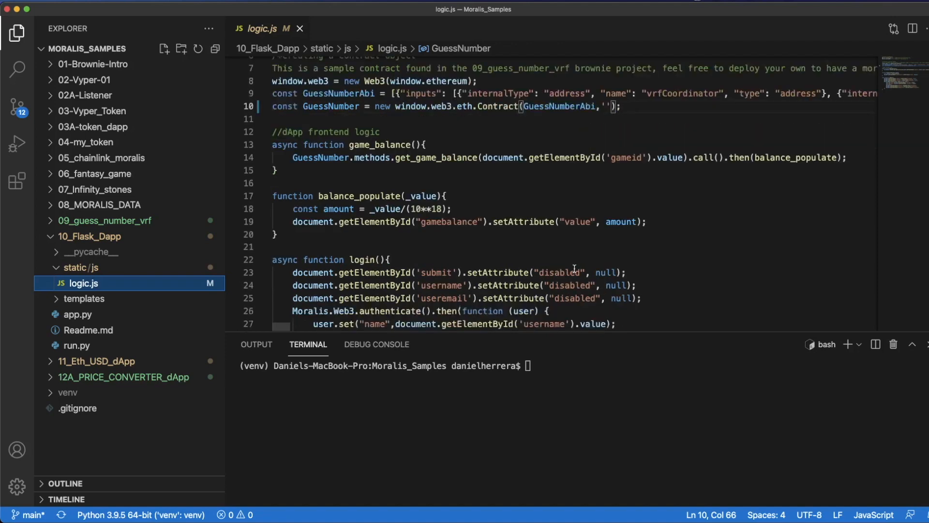
scroll("down", 3)
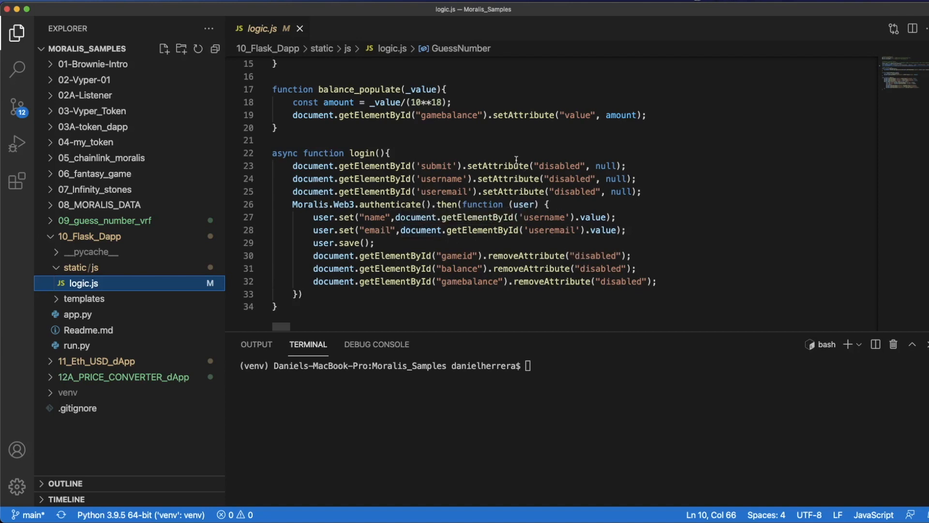
mouse_move(415, 200)
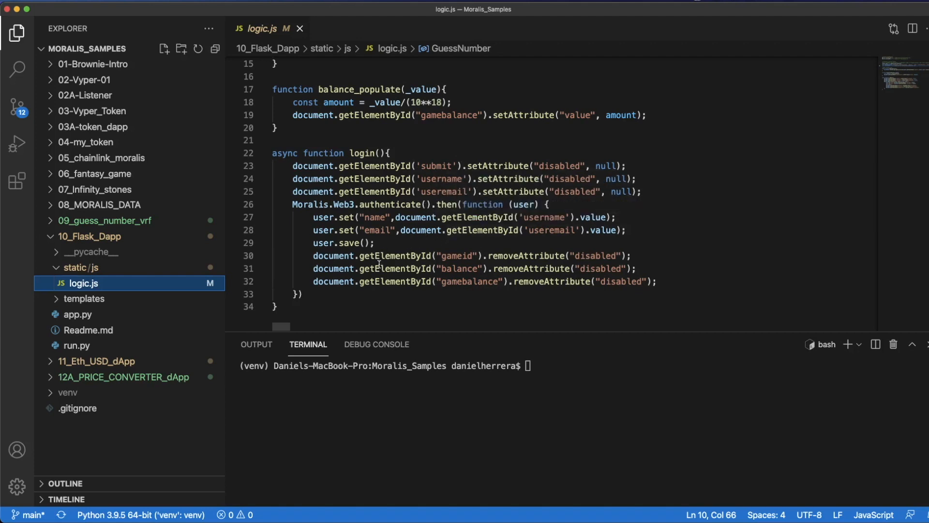
mouse_move(437, 268)
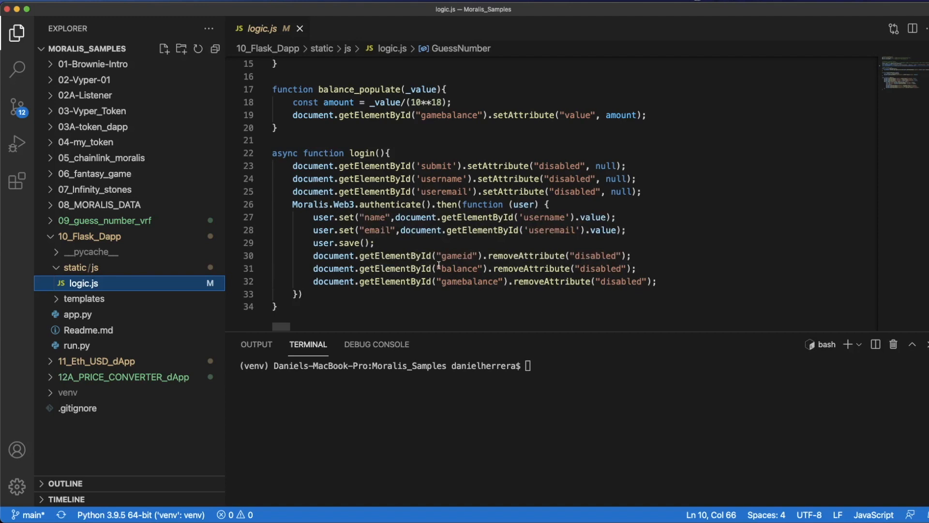
mouse_move(445, 276)
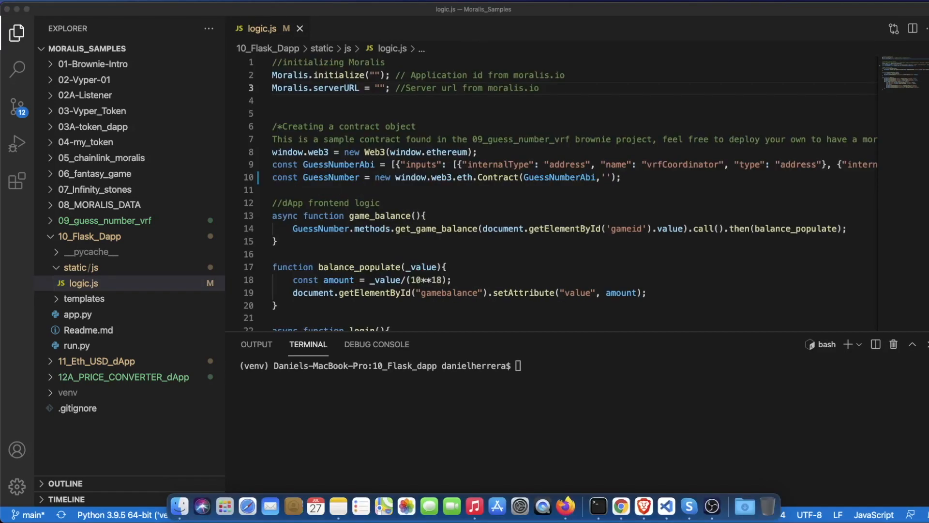
mouse_move(383, 124)
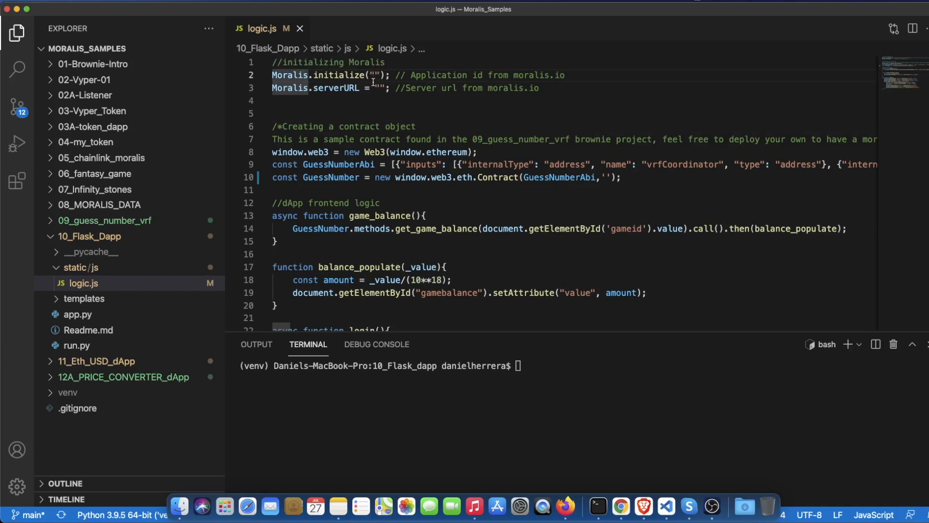
mouse_move(642, 507)
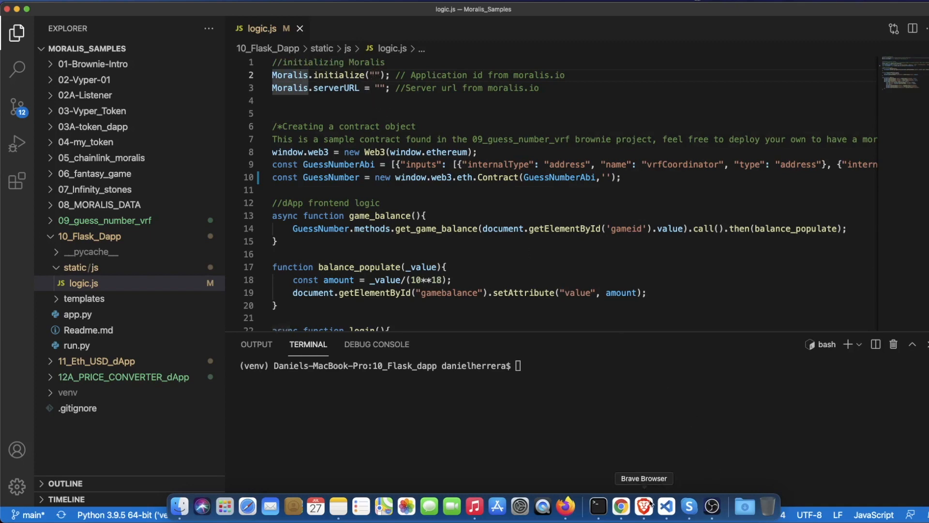
left_click(642, 508)
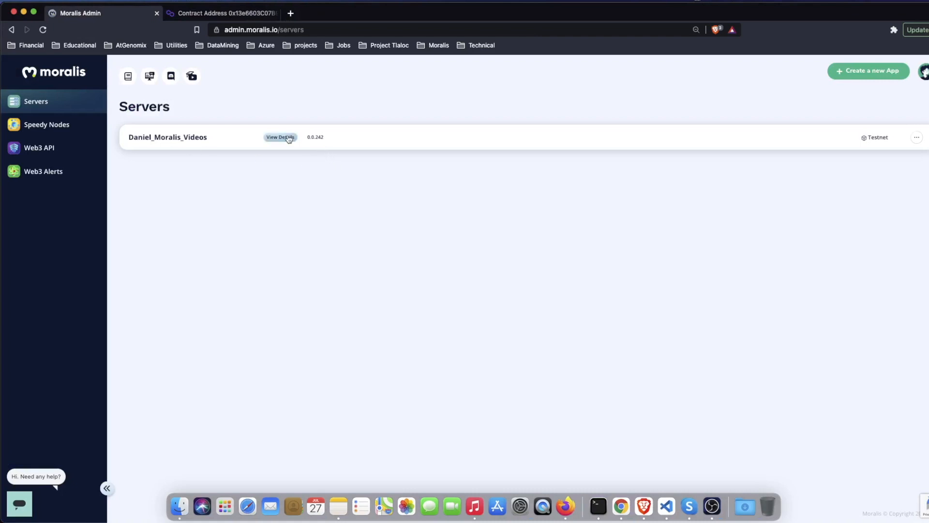
left_click(280, 136)
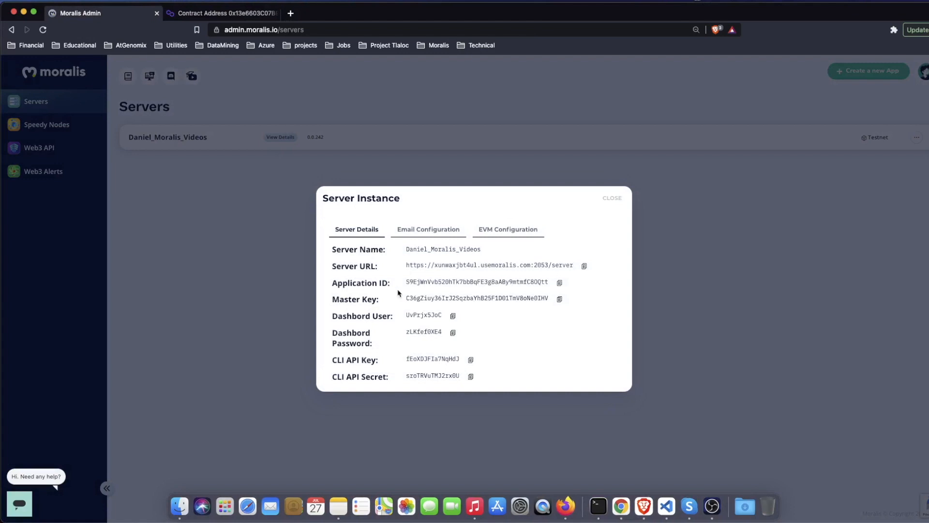
left_click(558, 283)
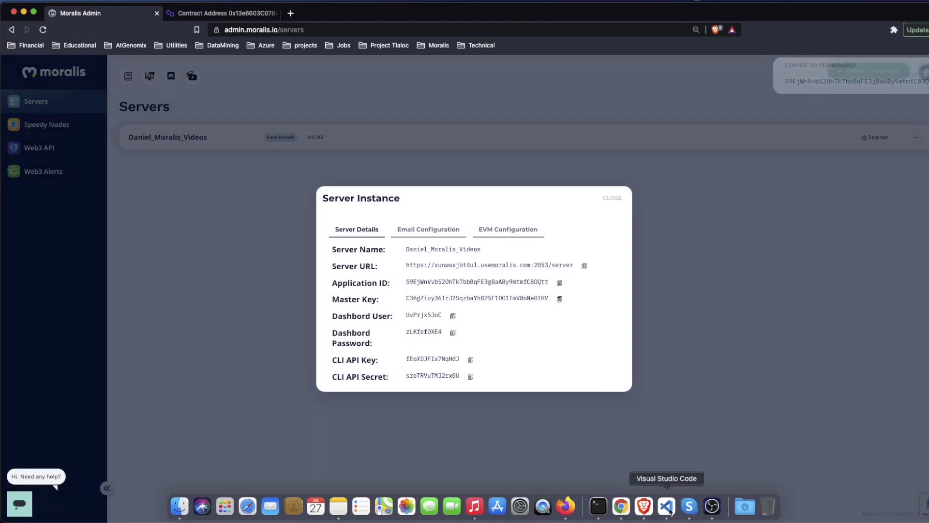
left_click(666, 509)
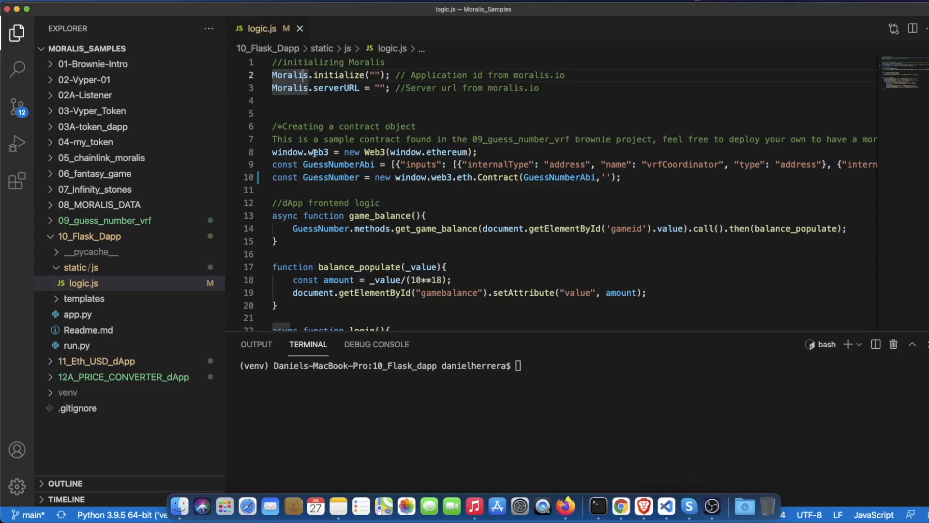
left_click(370, 74)
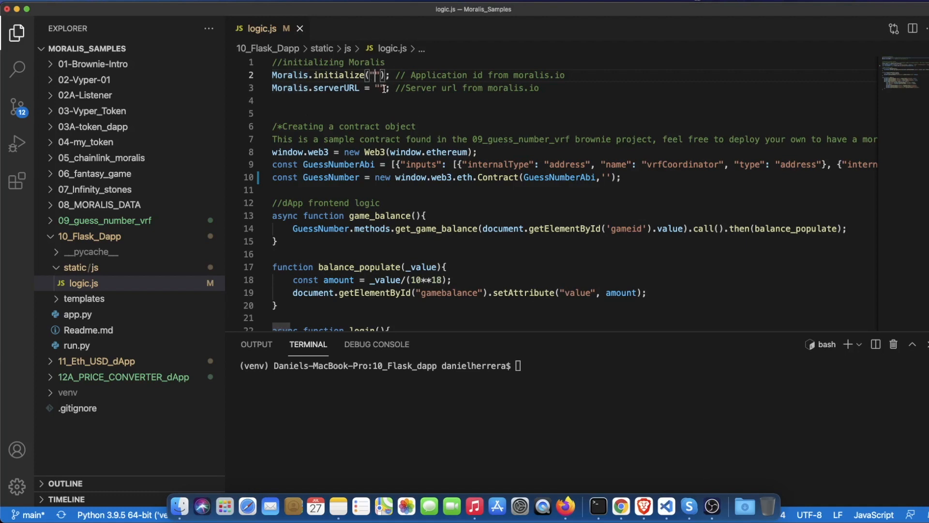
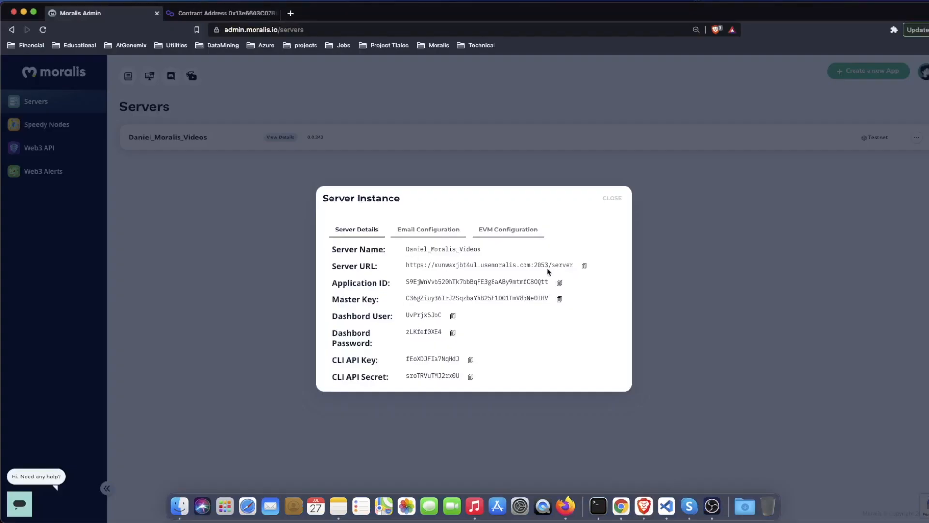
left_click(583, 265)
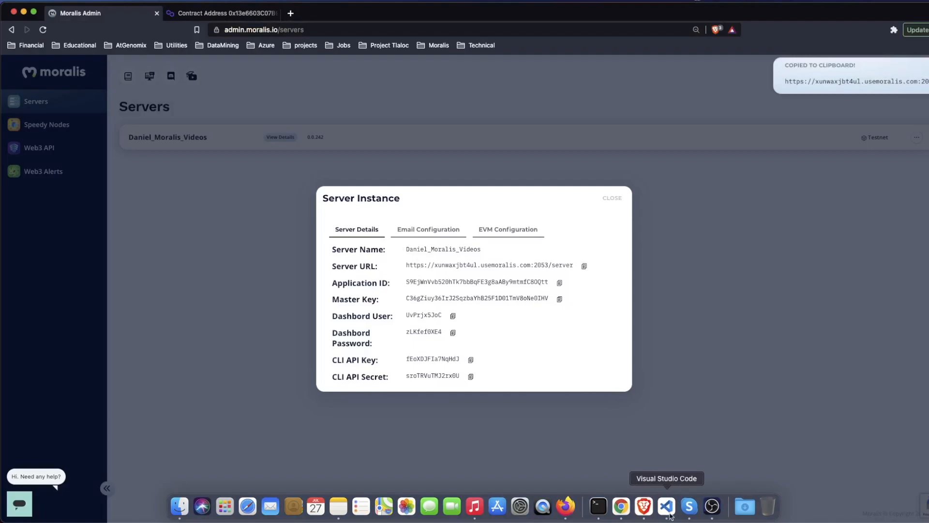
left_click(666, 508)
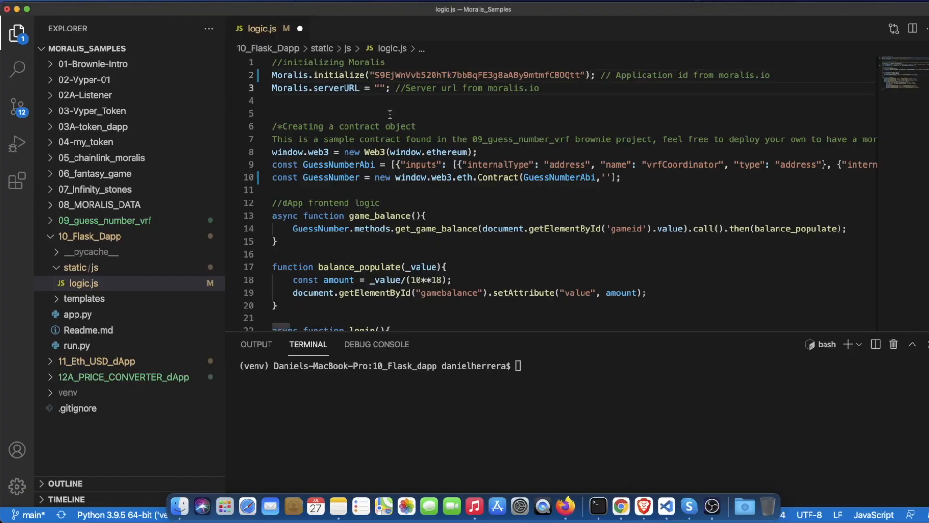
type("https://xunwaxjbt4ul.usemoralis.com:2053/server")
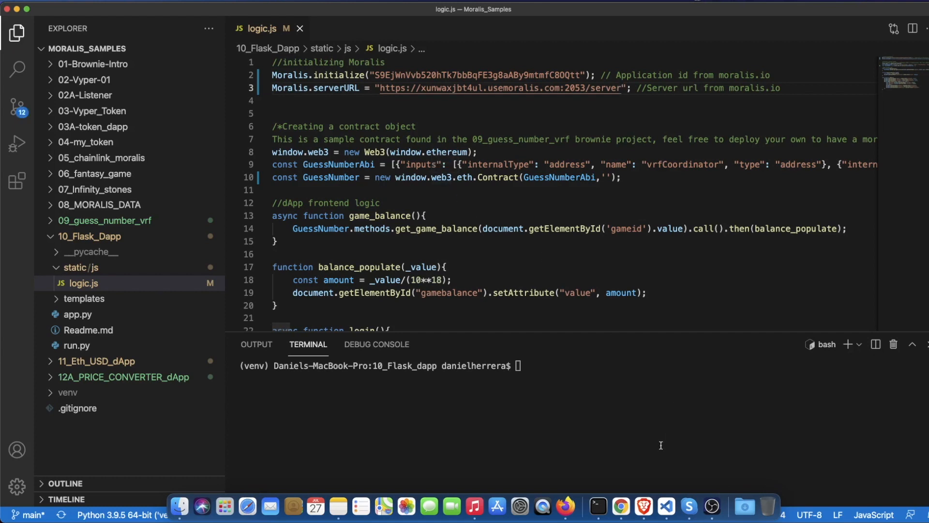
mouse_move(643, 508)
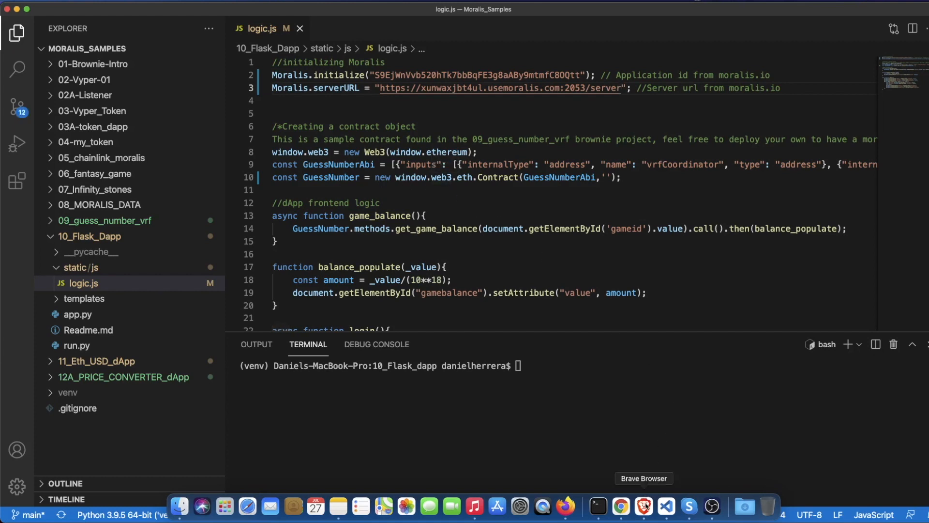
left_click(641, 507)
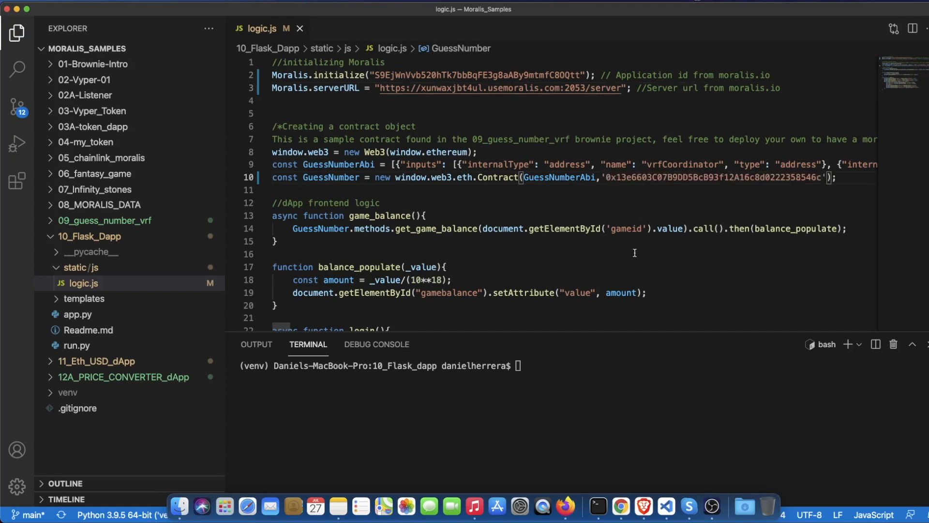
Start the Flask dApp from the terminal with the flask run command.
left_click(518, 366)
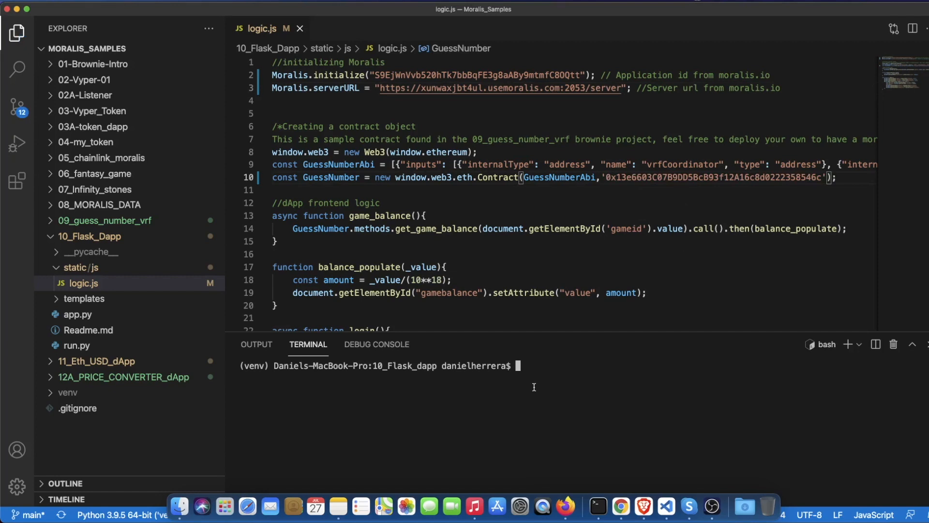
mouse_move(465, 379)
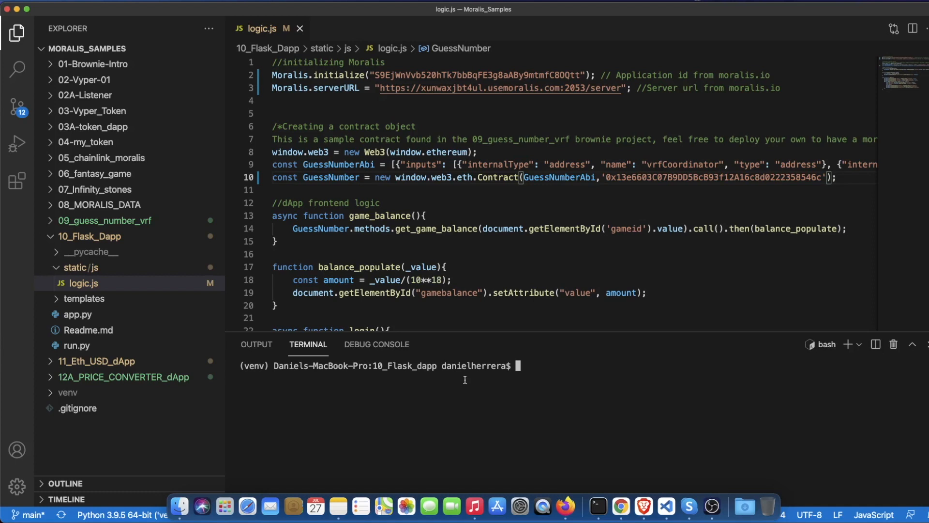
type("flask")
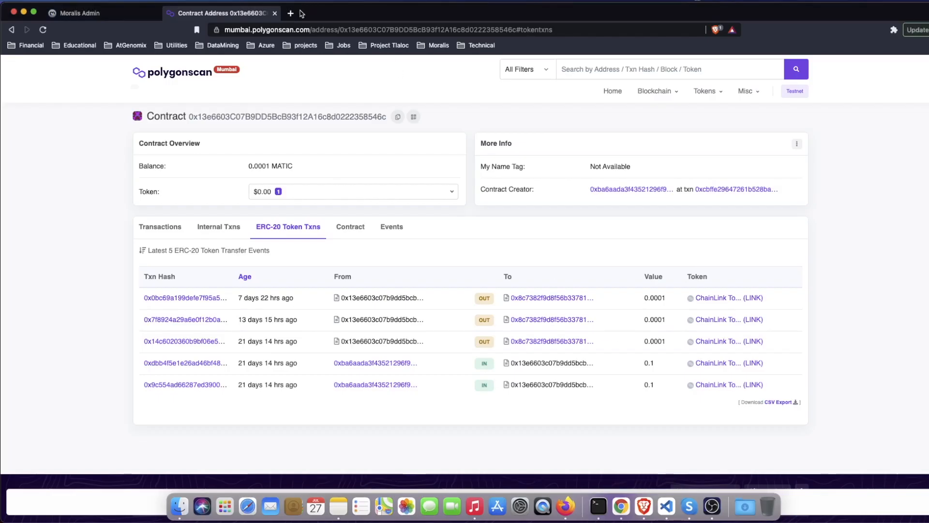
Load the dApp at 127.0.0.1:5000 and check the MetaMask account on Mumbai testnet.
left_click(289, 12)
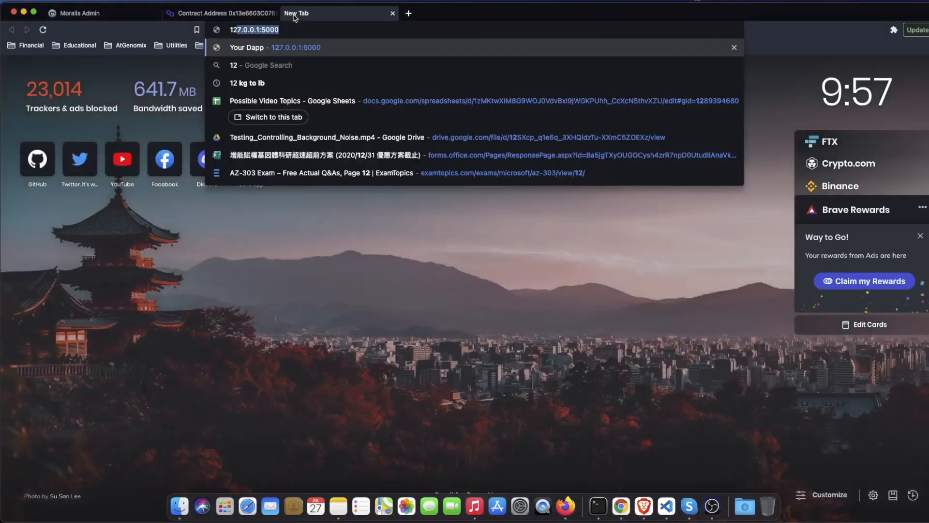
left_click(273, 47)
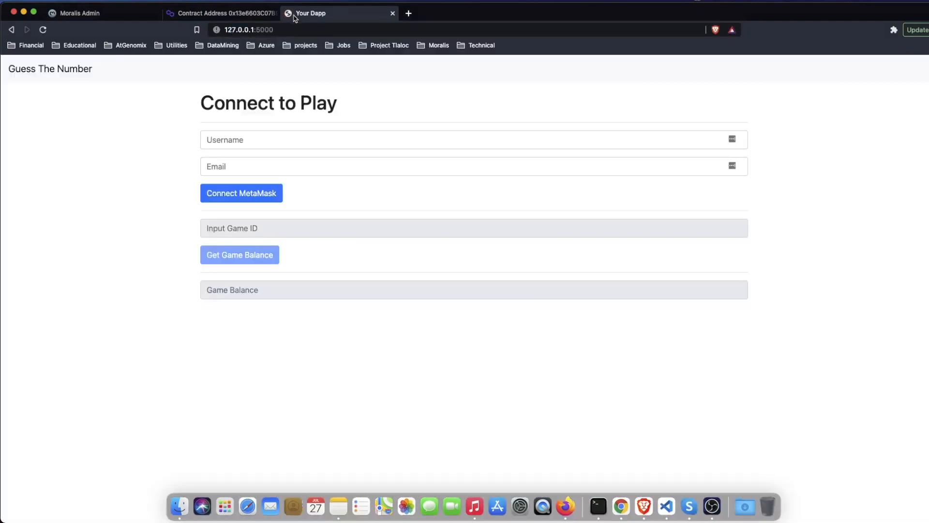
left_click(893, 30)
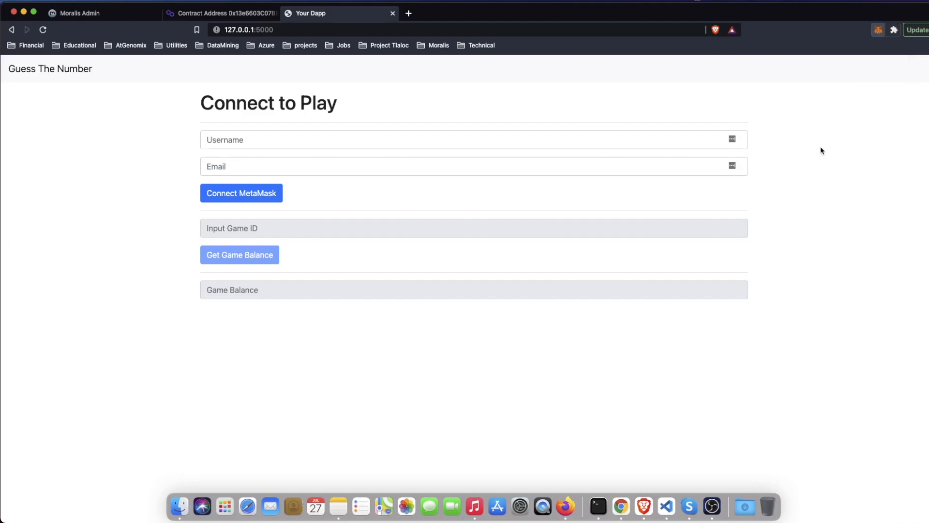
left_click(878, 30)
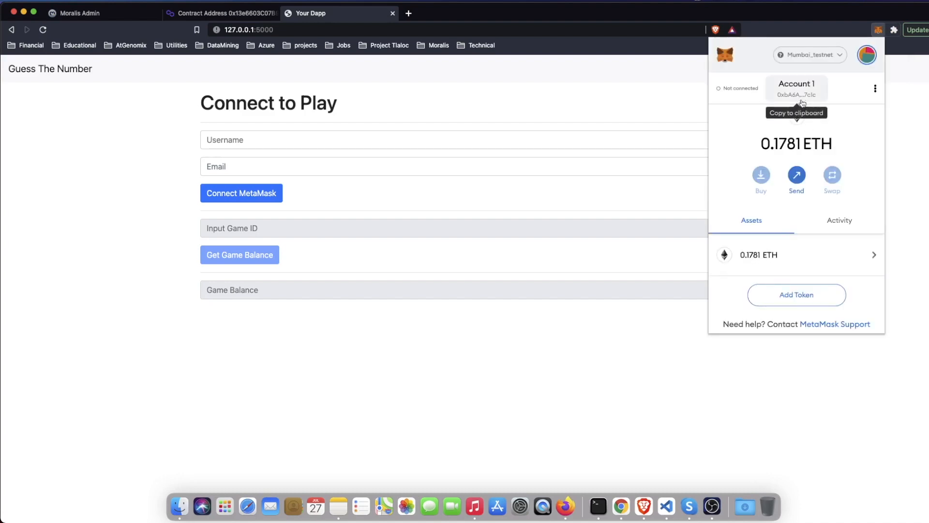
mouse_move(838, 142)
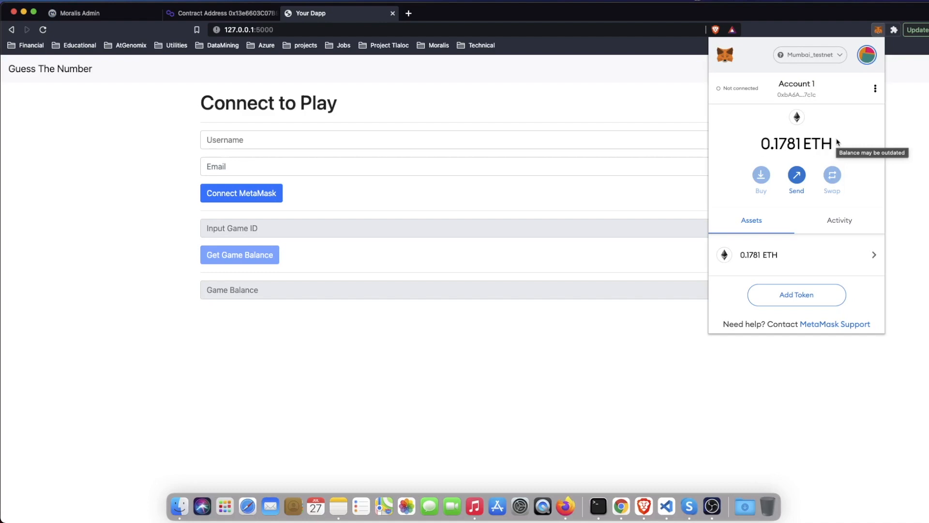
mouse_move(672, 139)
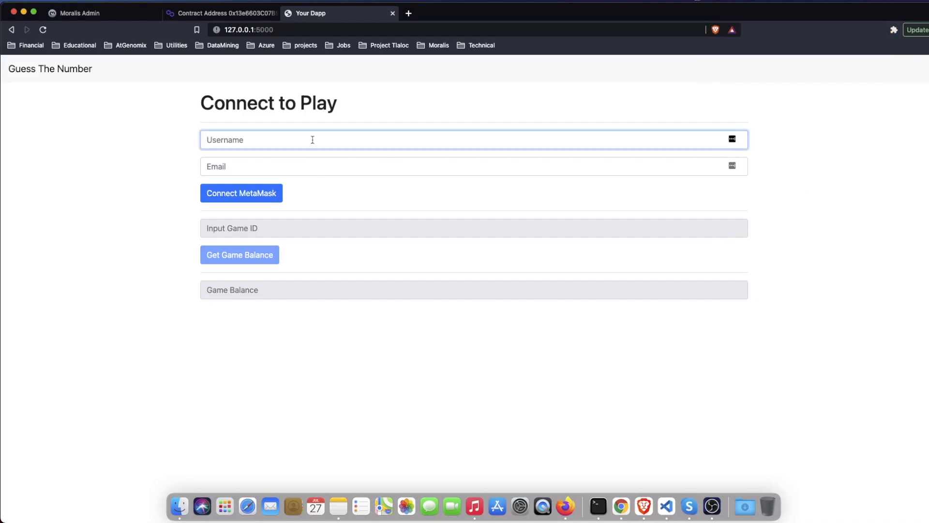
type("Daniel")
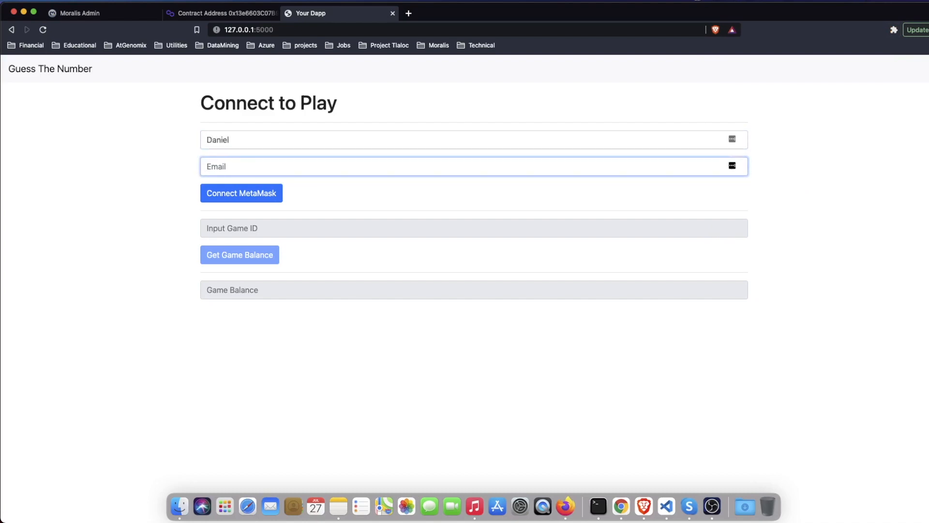
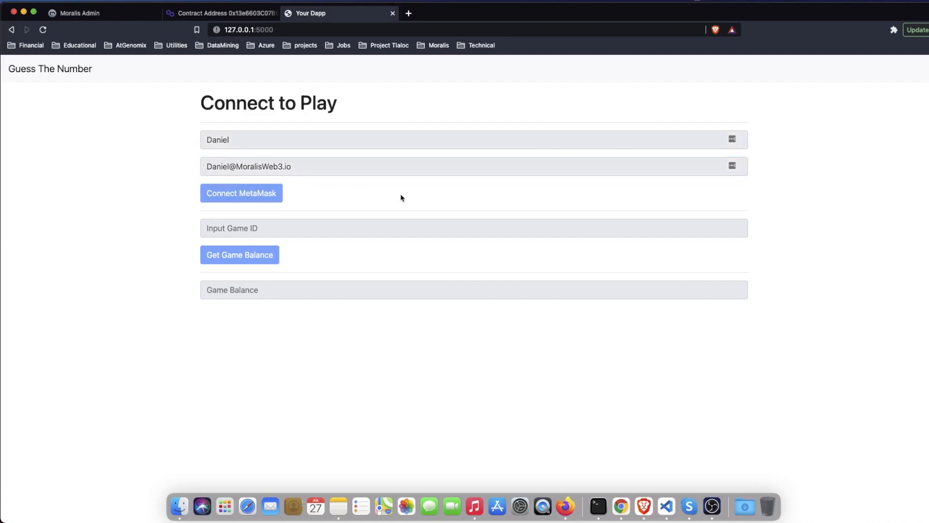
left_click(241, 192)
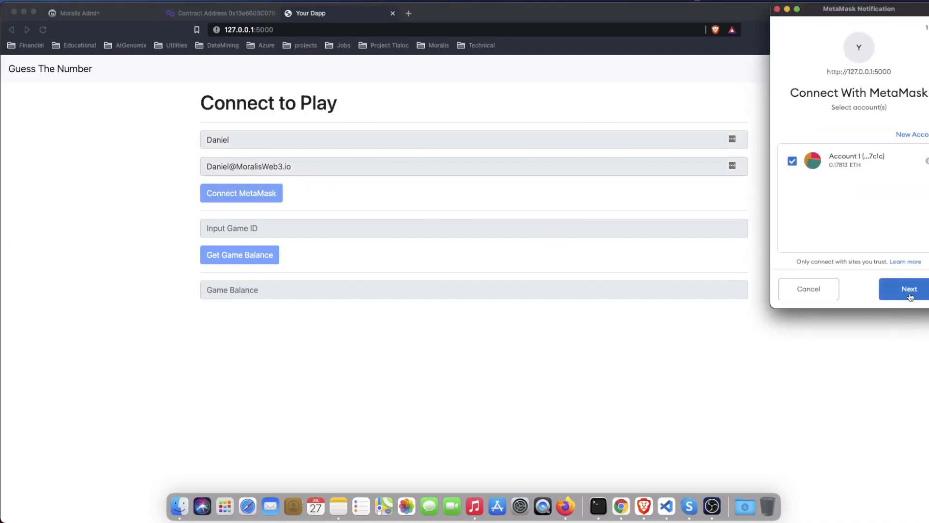
left_click(901, 288)
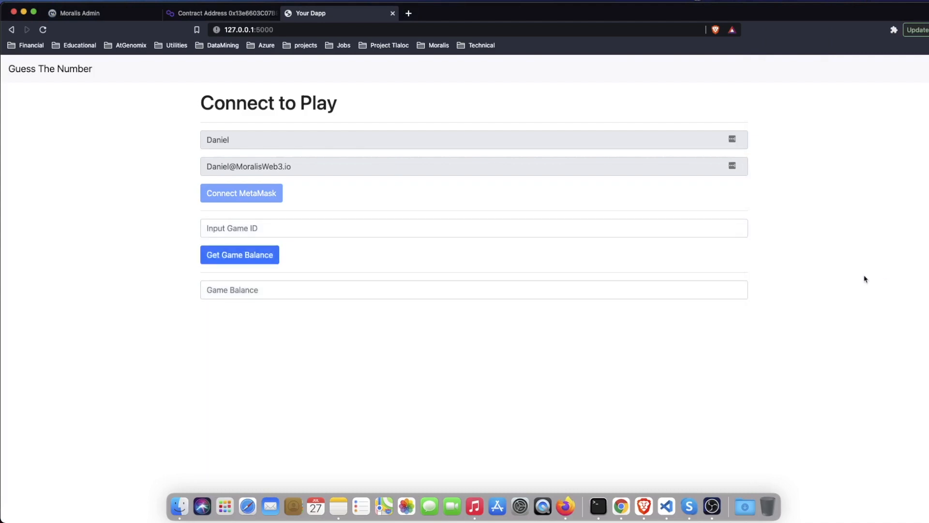
mouse_move(226, 158)
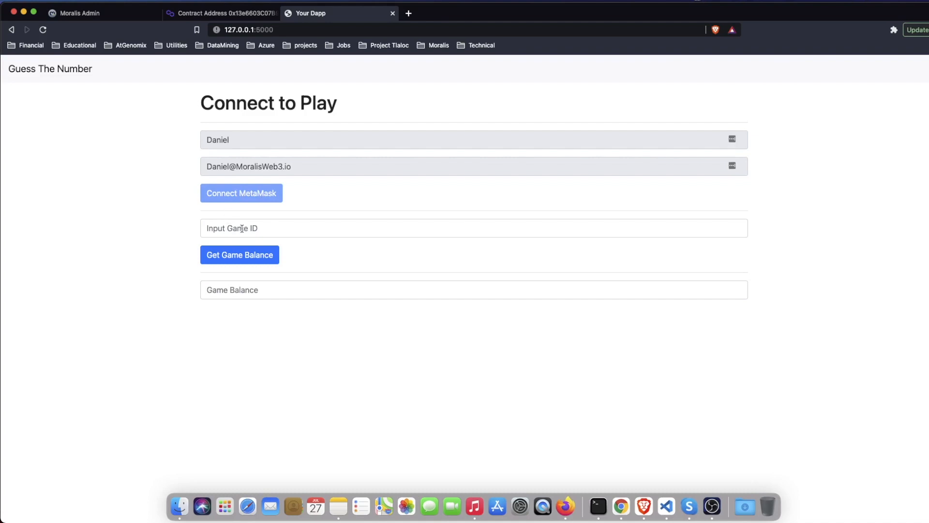
Check the createdGamesMumbai class in the Moralis server dashboard, then return to the dApp with game ID 0.
left_click(84, 13)
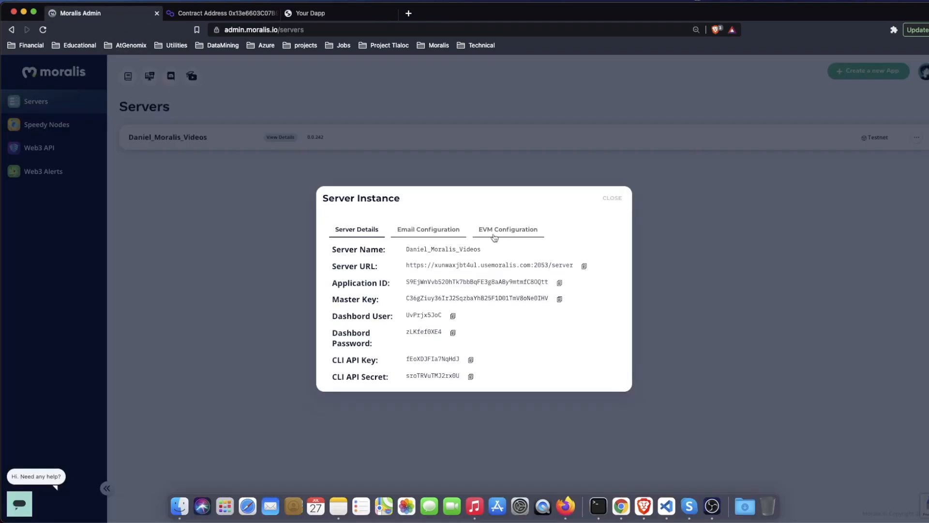
left_click(611, 198)
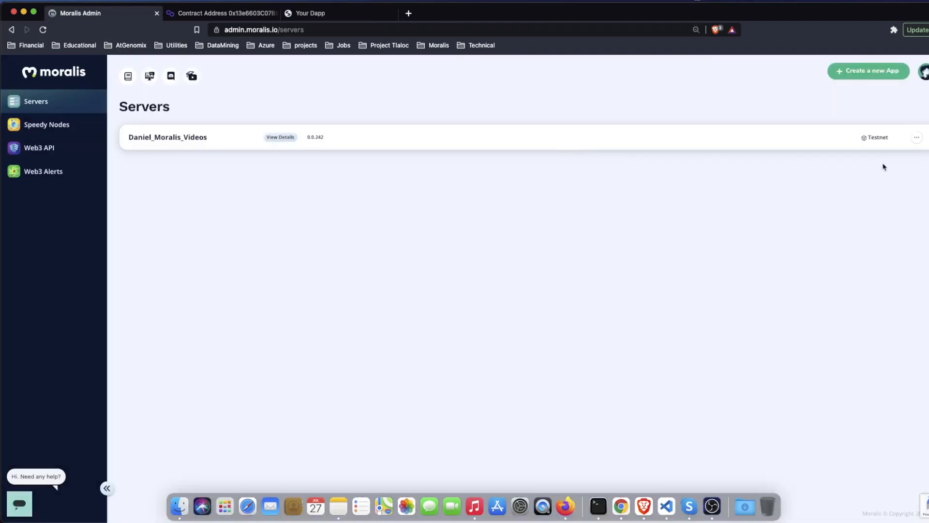
left_click(167, 136)
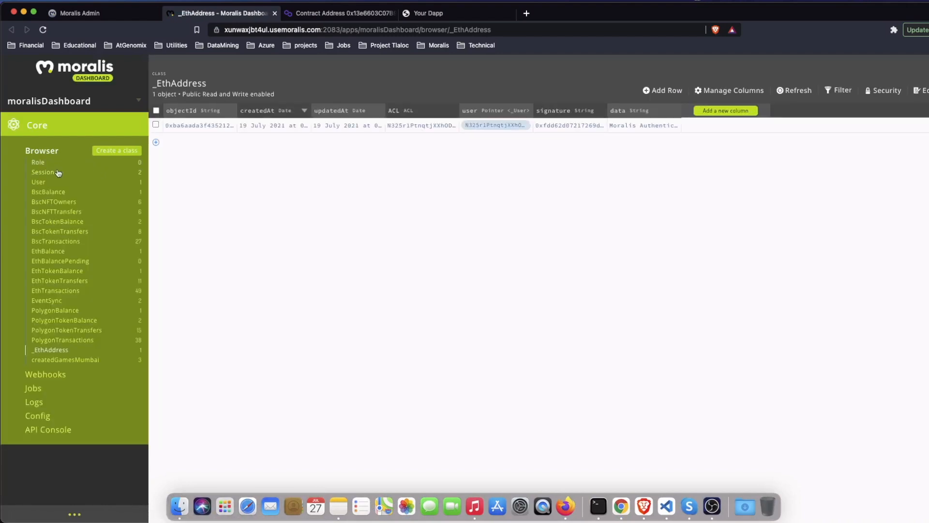
left_click(64, 359)
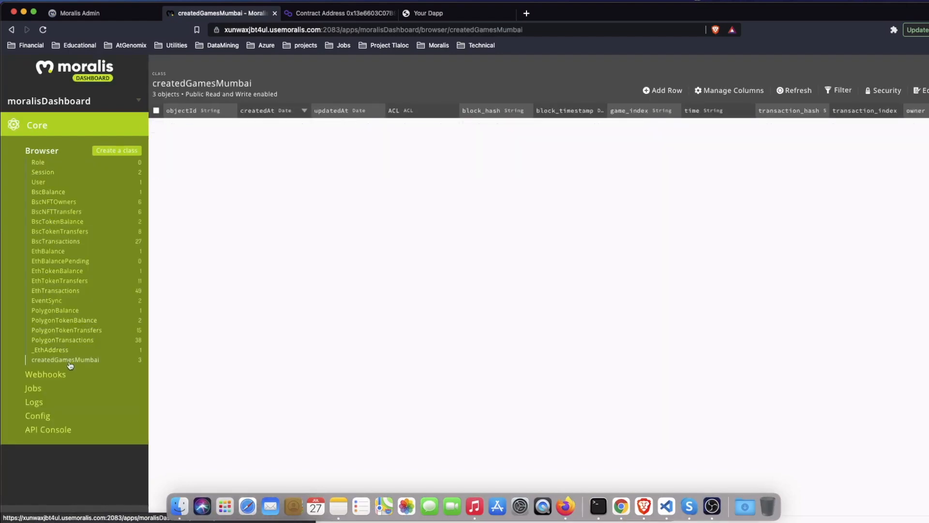
left_click(65, 359)
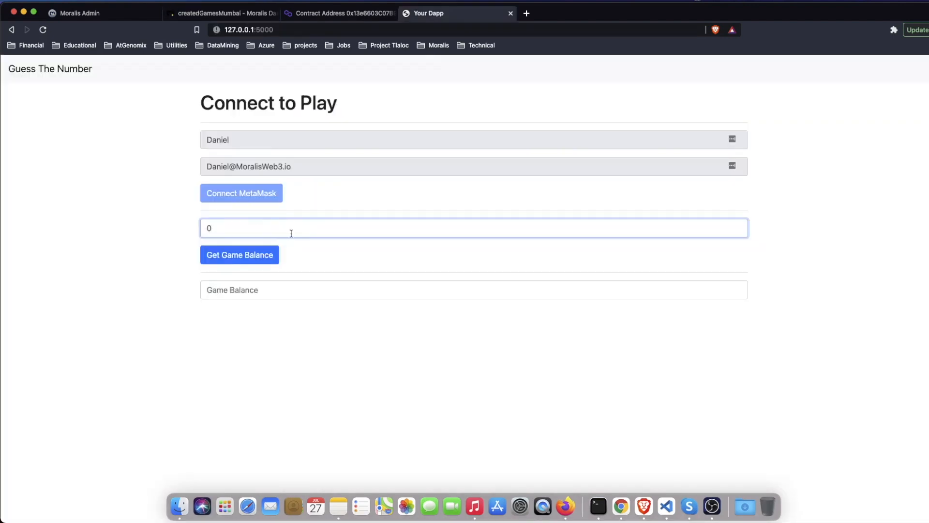
Fetch game balances for IDs 0, 1 and 2, getting 0.0001 for game 2, then show the Moralis dashboard.
left_click(239, 254)
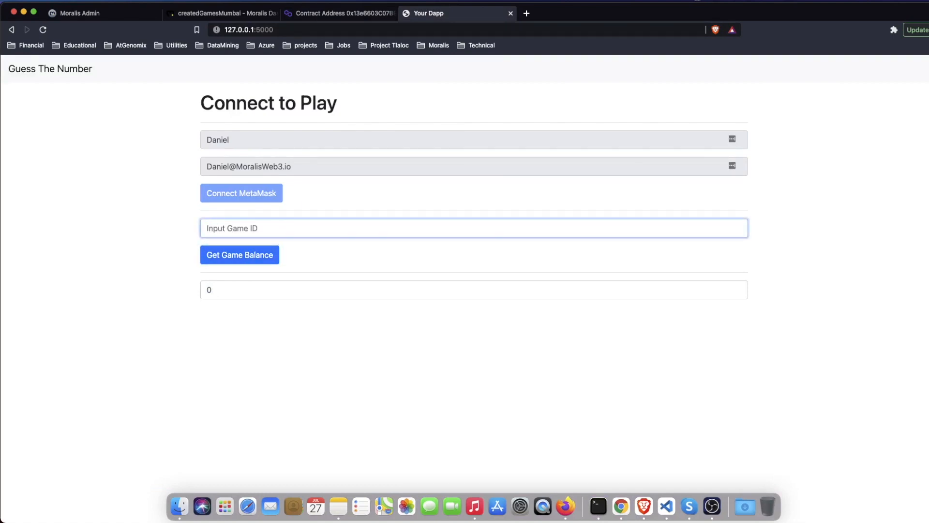
type("1")
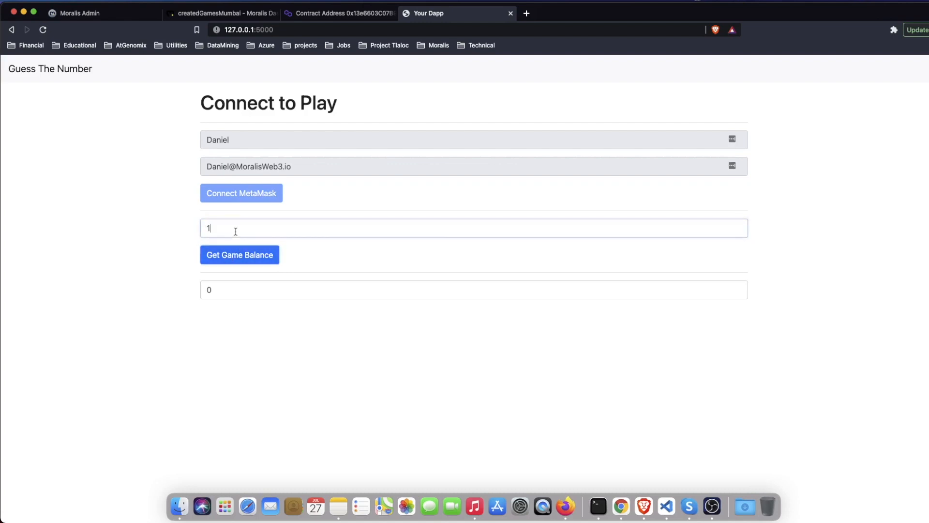
type("2")
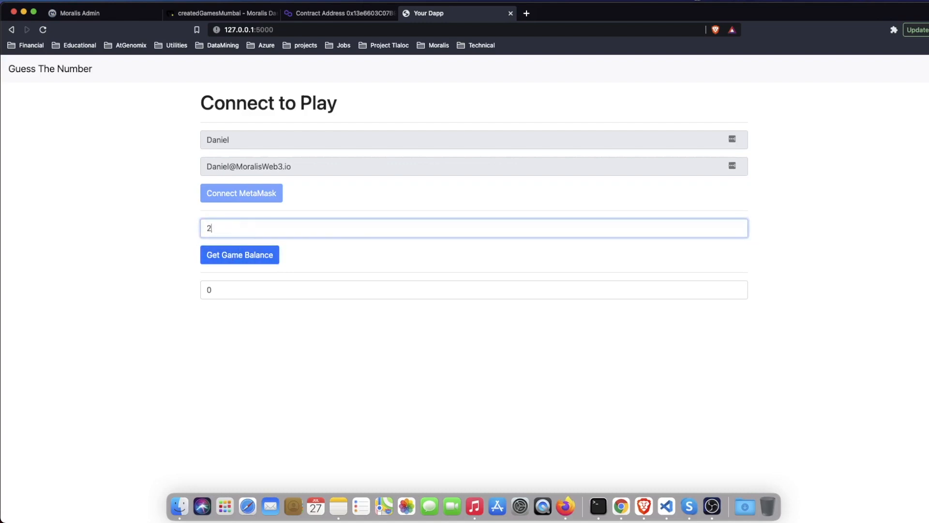
left_click(239, 254)
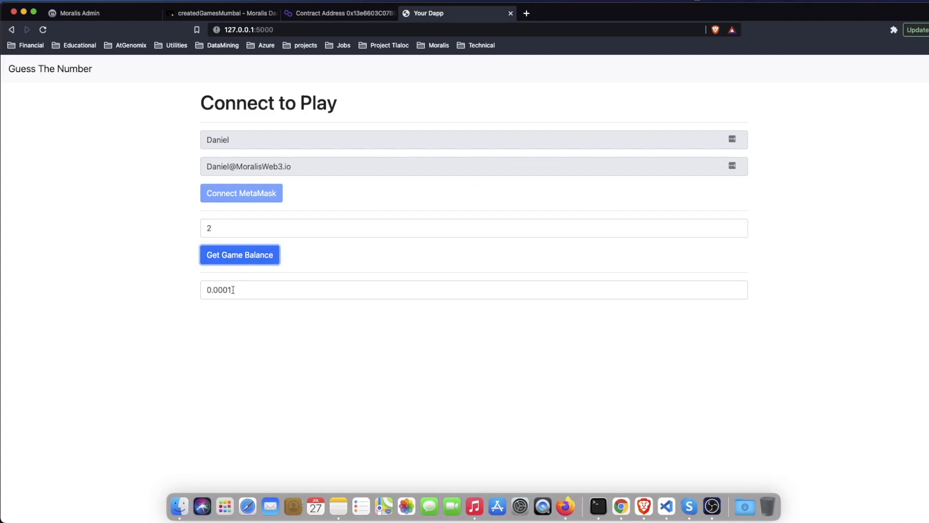
left_click(223, 12)
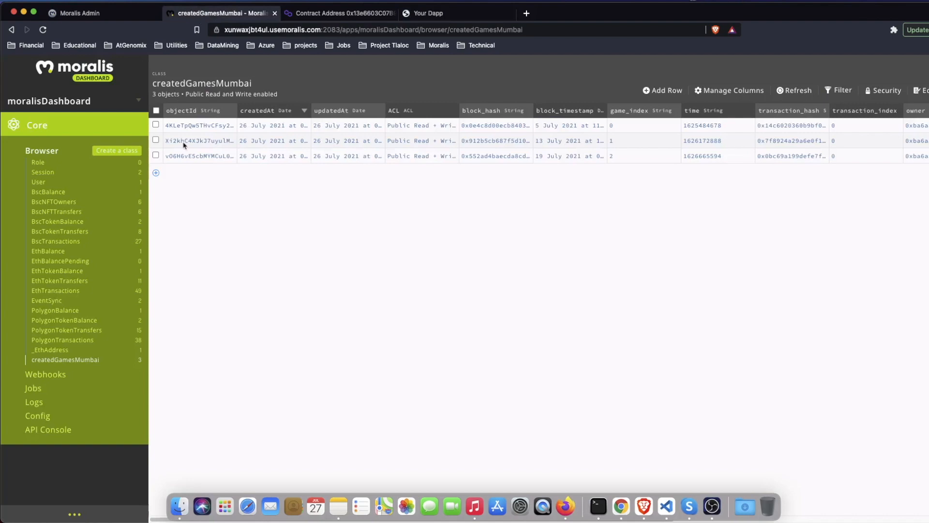
mouse_move(625, 156)
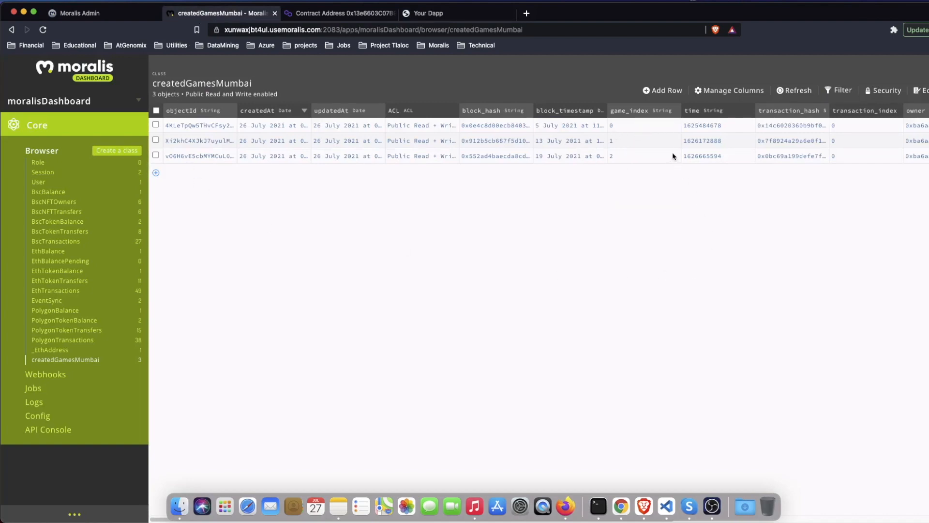
mouse_move(643, 168)
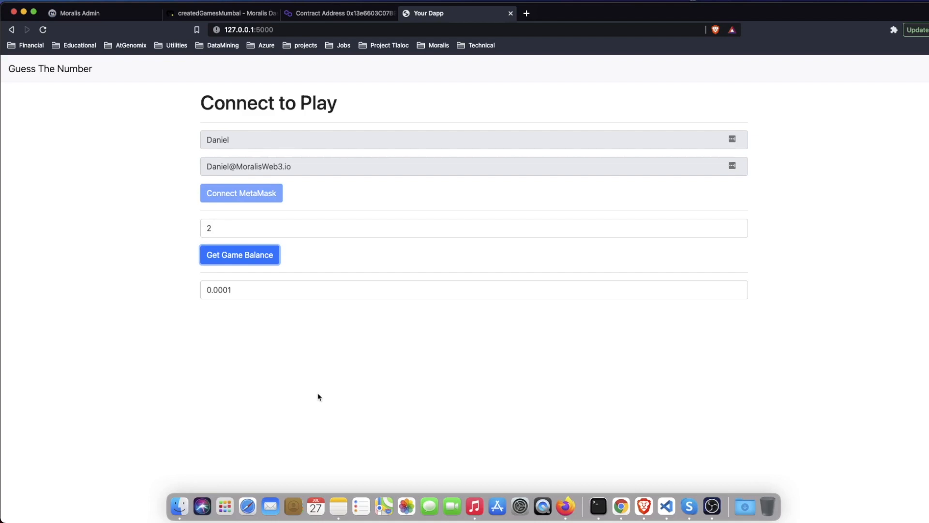
mouse_move(362, 398)
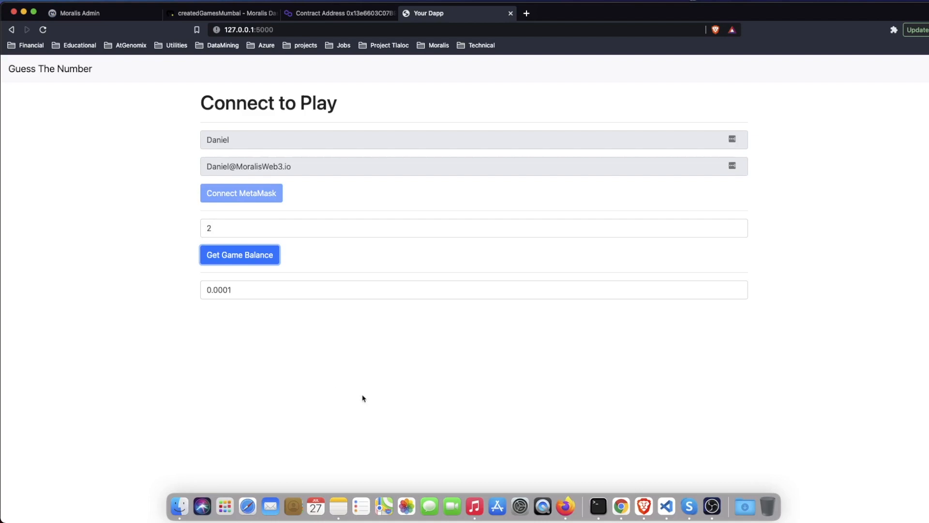